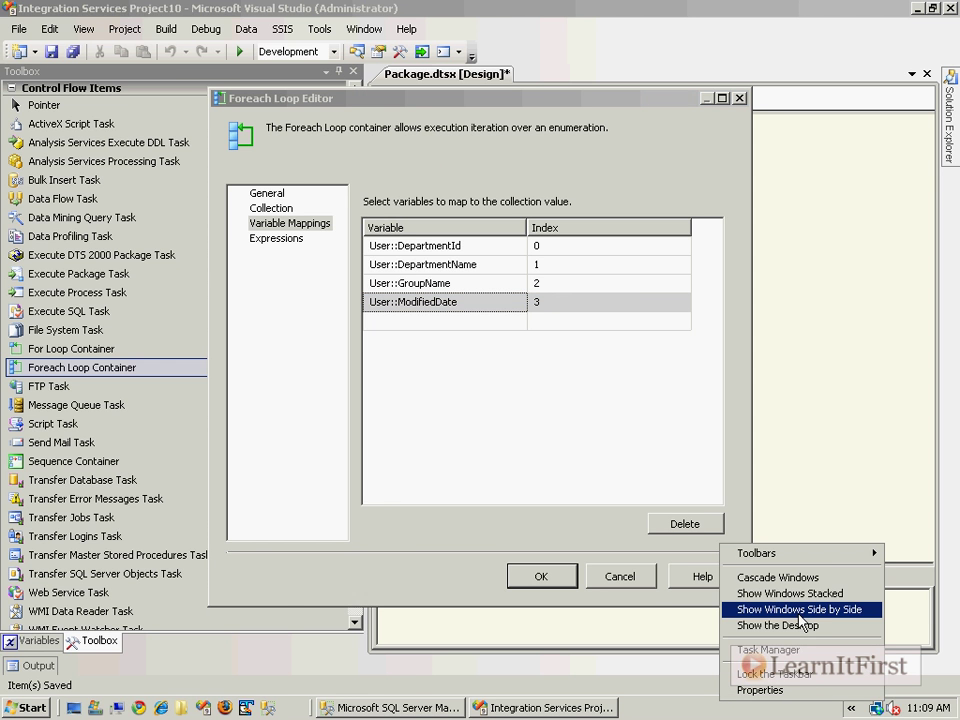
Show Visual Studio and SSMS side by side and confirm the loop's index 0–3 mappings match the query columns
left_click(798, 608)
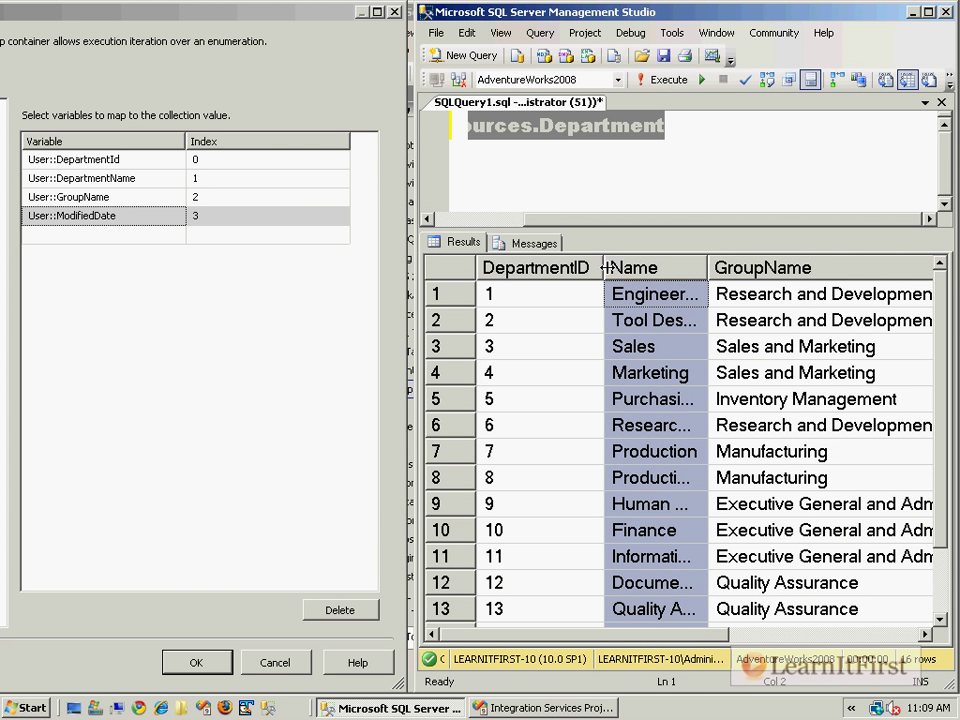
scroll("right", 3)
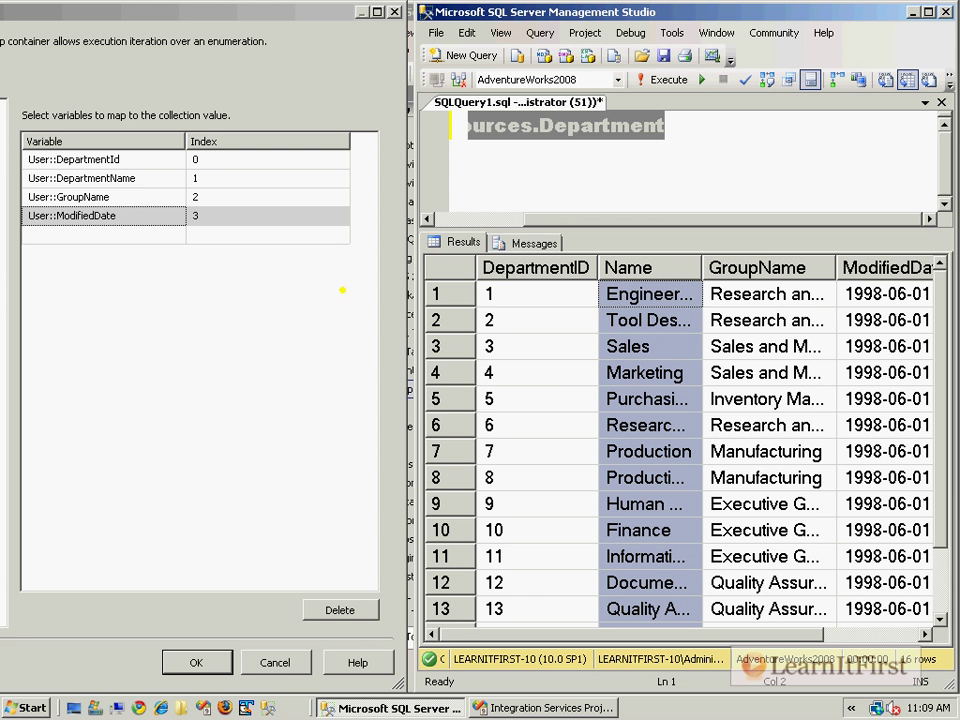
mouse_move(296, 248)
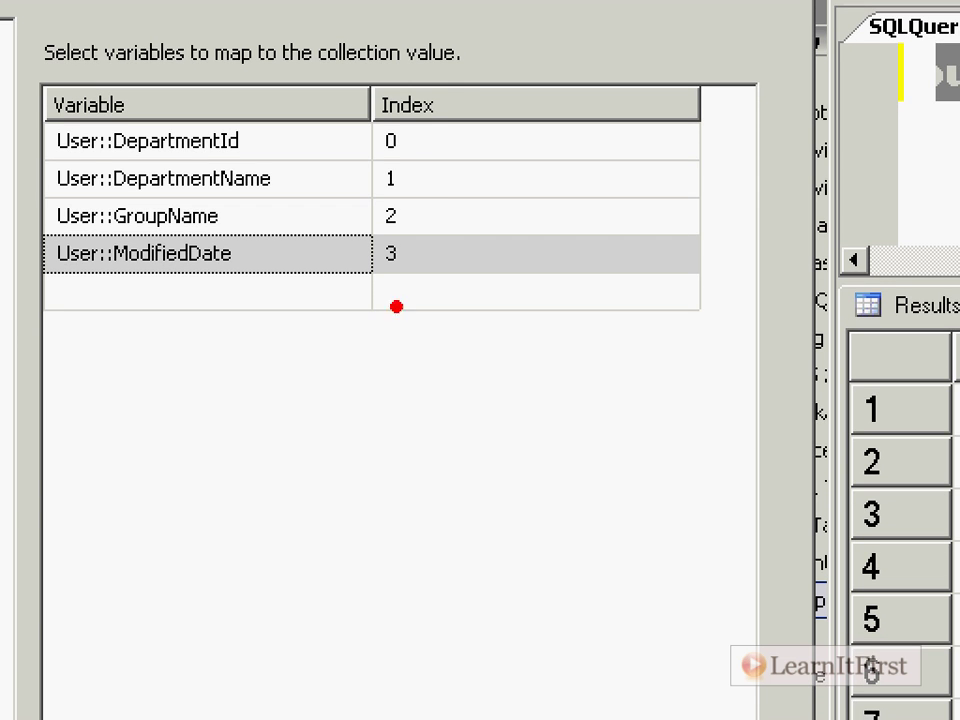
mouse_move(448, 232)
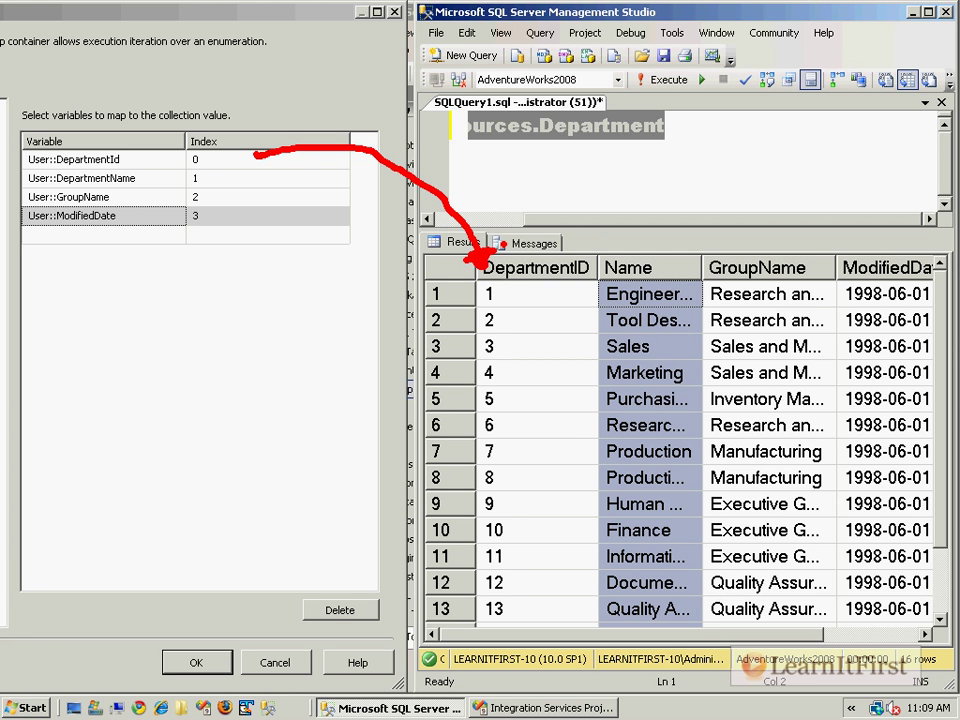
left_click(330, 178)
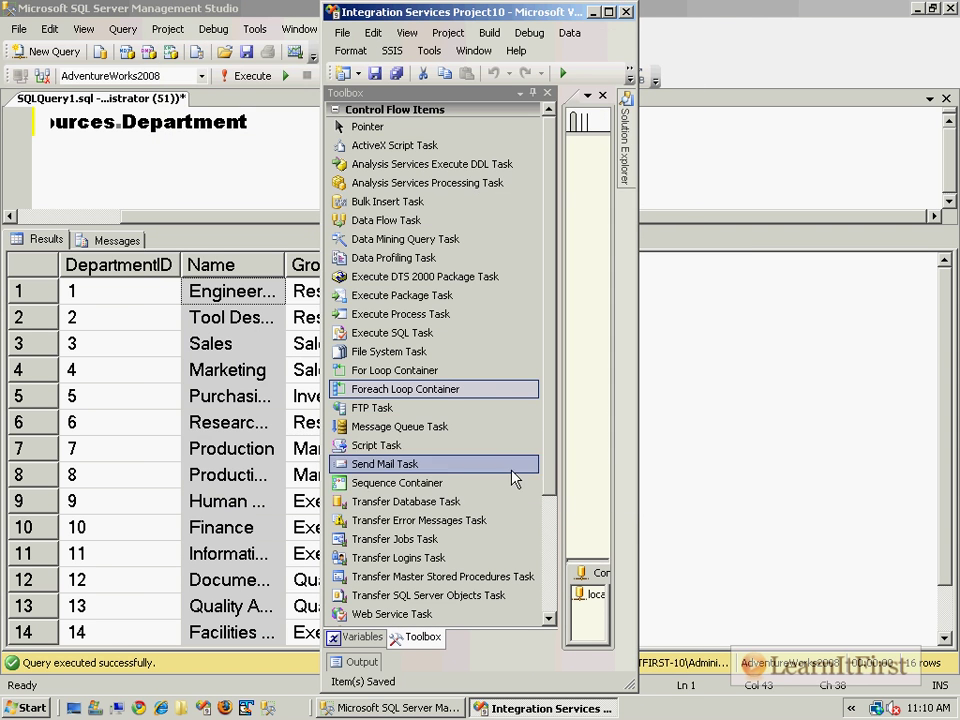
Bring the SSIS designer forward and act on the Execute SQL Task inside the Step 2 loop
left_click(544, 708)
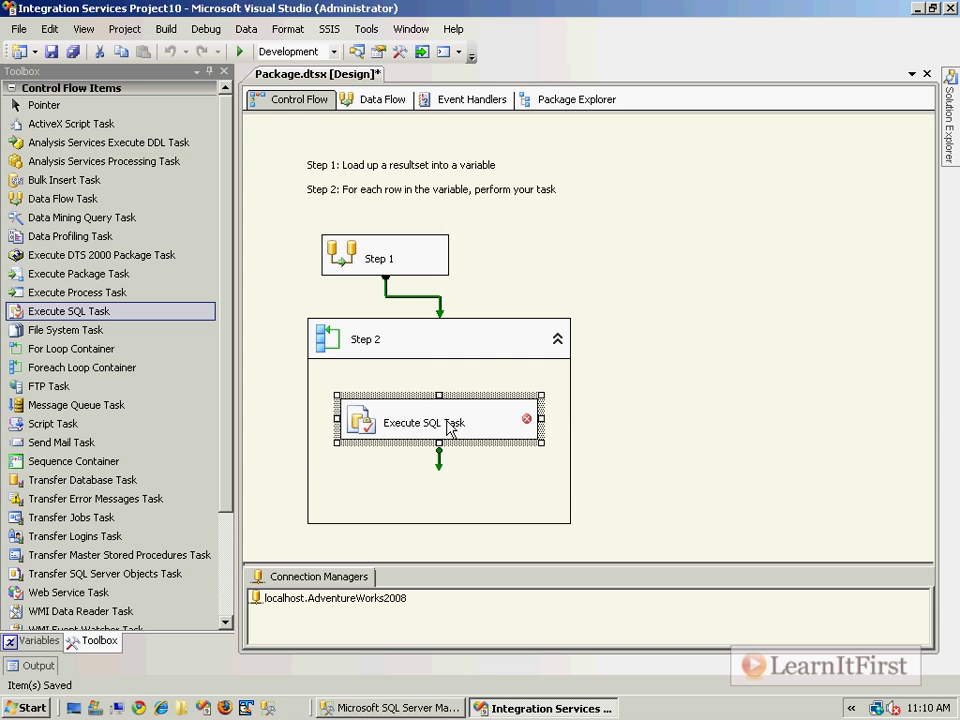
right_click(440, 422)
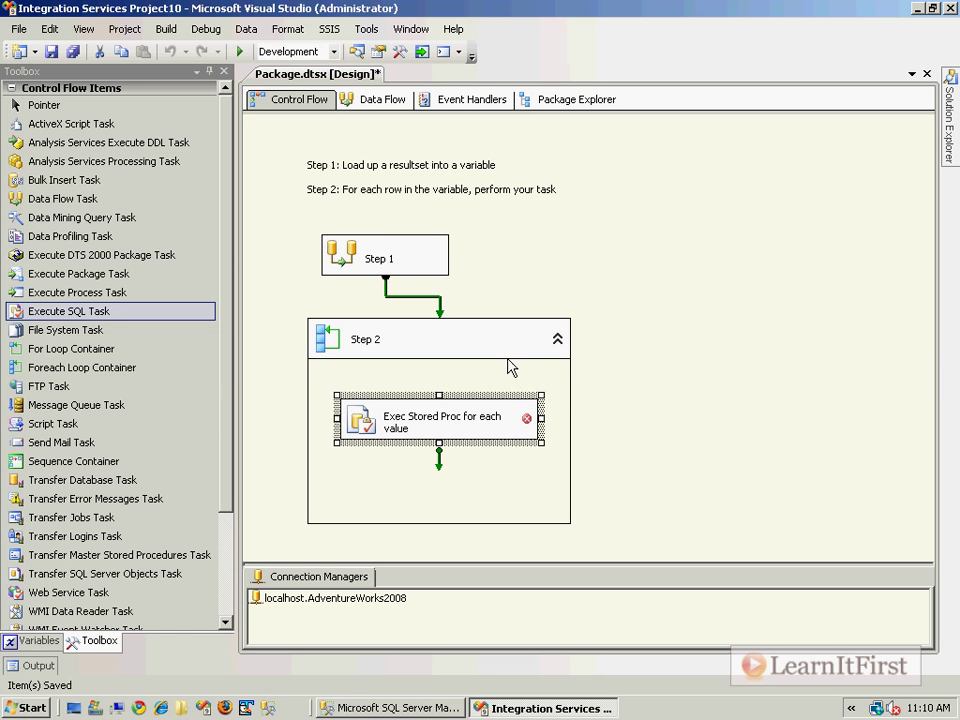
mouse_move(764, 384)
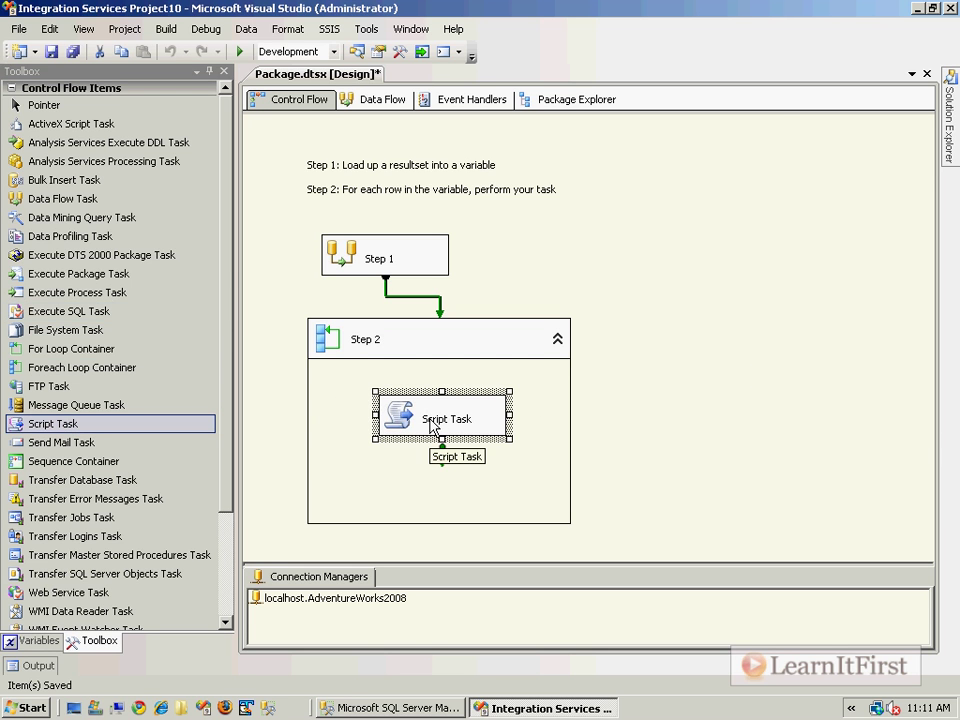
Assign the four User department variables as the Script Task's ReadOnlyVariables and edit its script
double_click(444, 418)
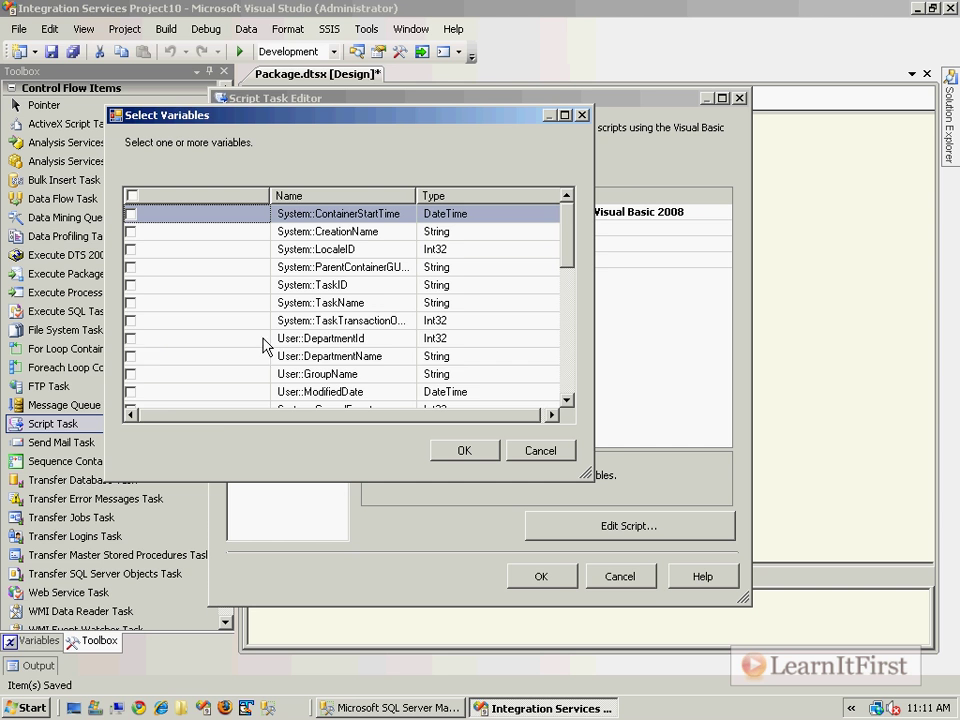
left_click(130, 390)
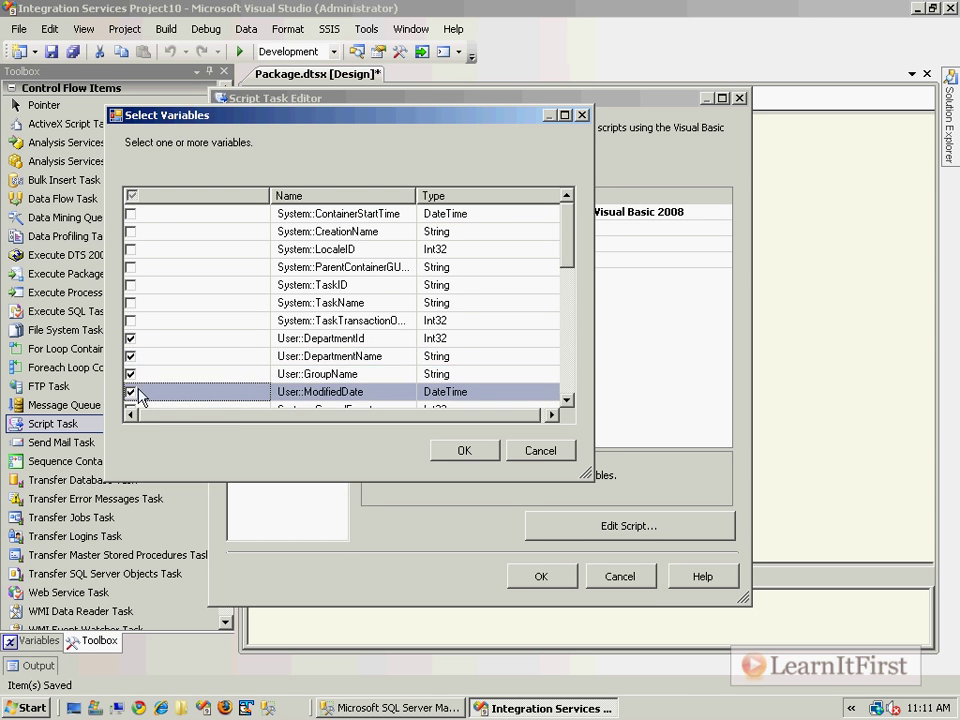
scroll("down", 3)
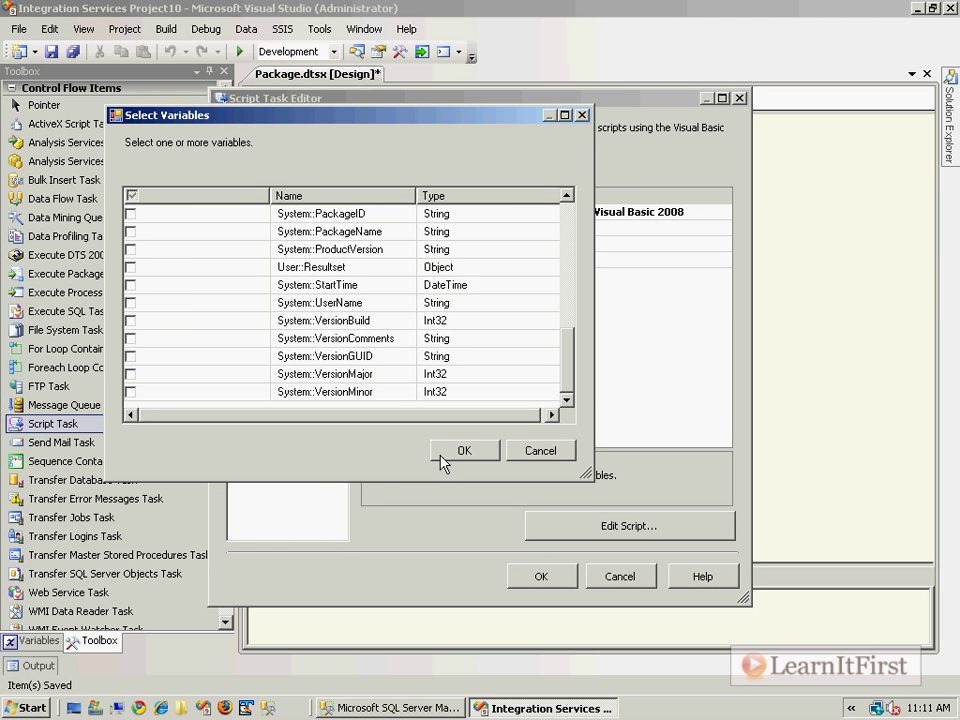
left_click(464, 450)
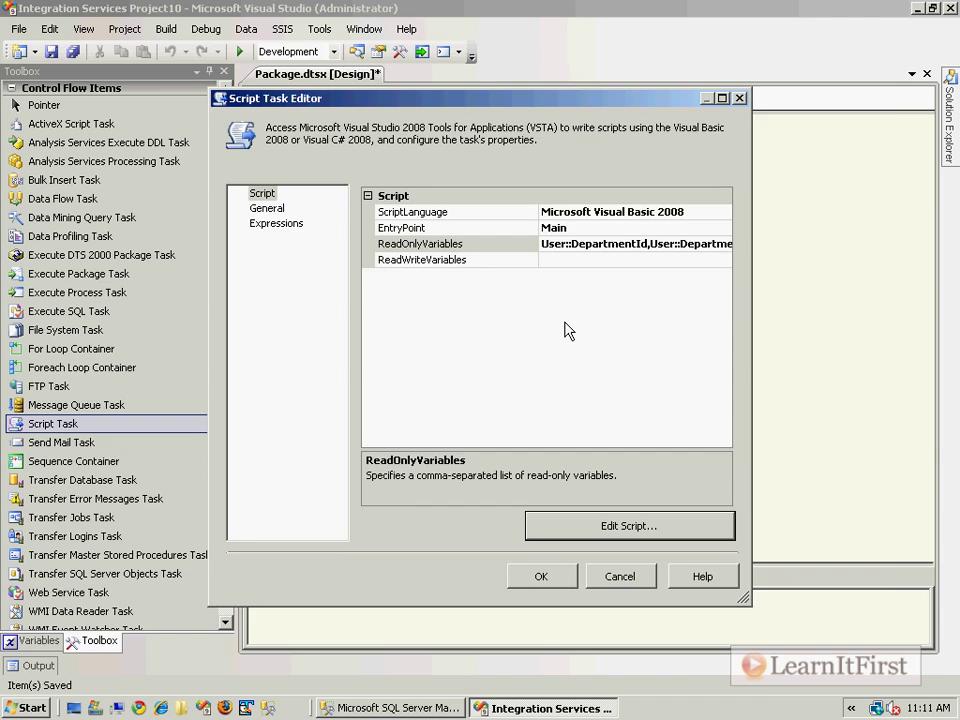
left_click(628, 524)
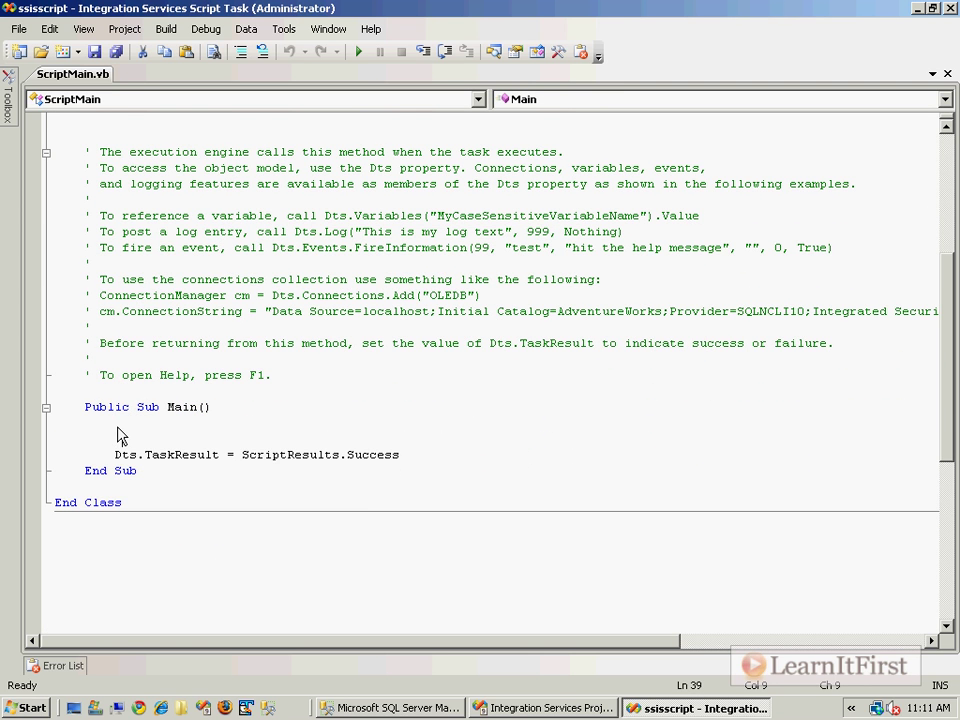
Write a MessageBox.Show in Main concatenating "DeptId = " with Dts.Variables(...).Value and select the placeholder name
type("System.Windows.Forms.MessageBox.Show(")
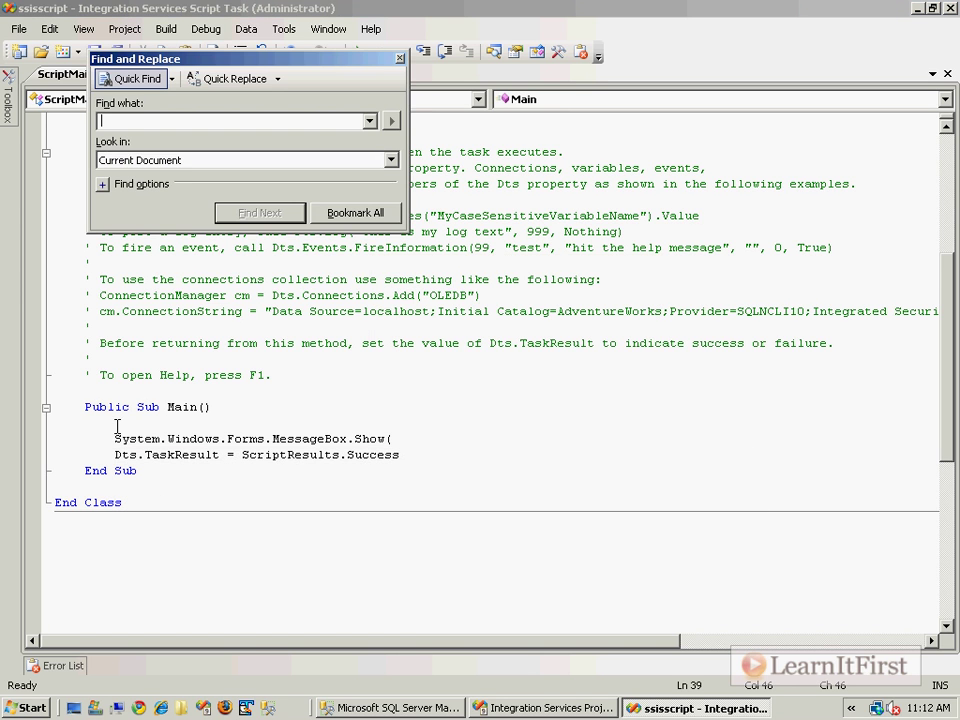
type("Dts.Variables(\"MyCaseSensitiveVariableName\").Value")
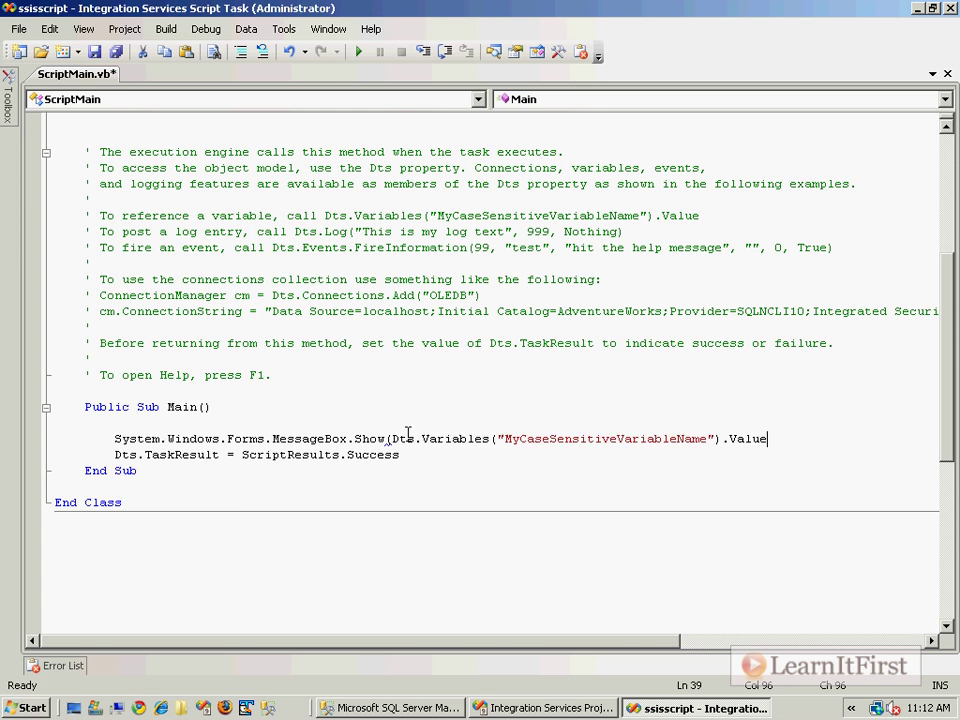
type("\"tep")
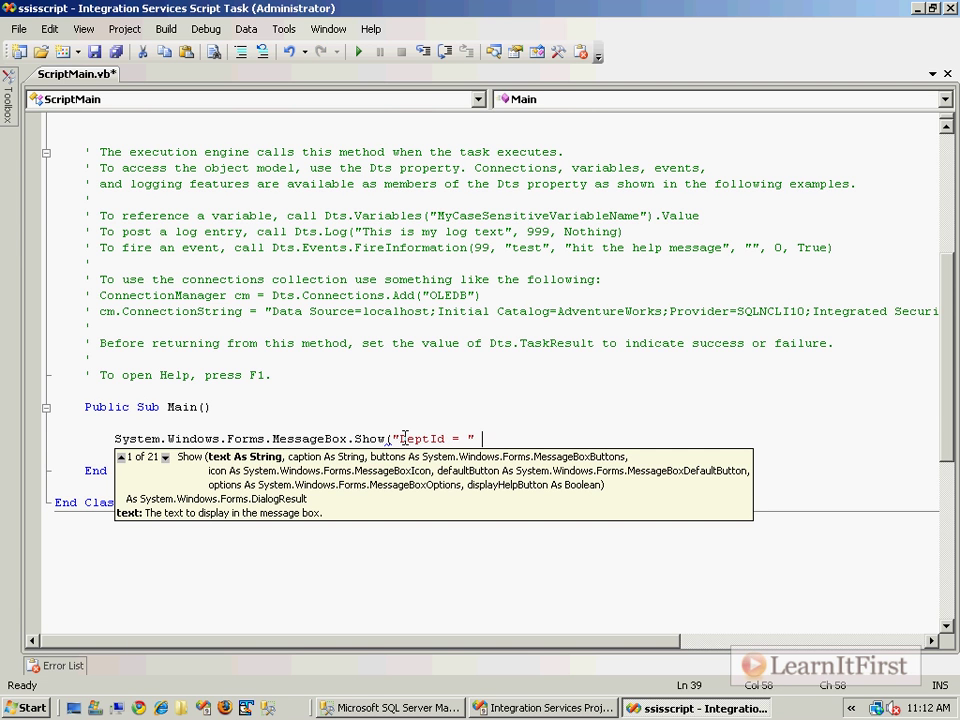
type("+ Dts.Variables(\"MyCaseSensitiveVariableName\").Value.ToString());")
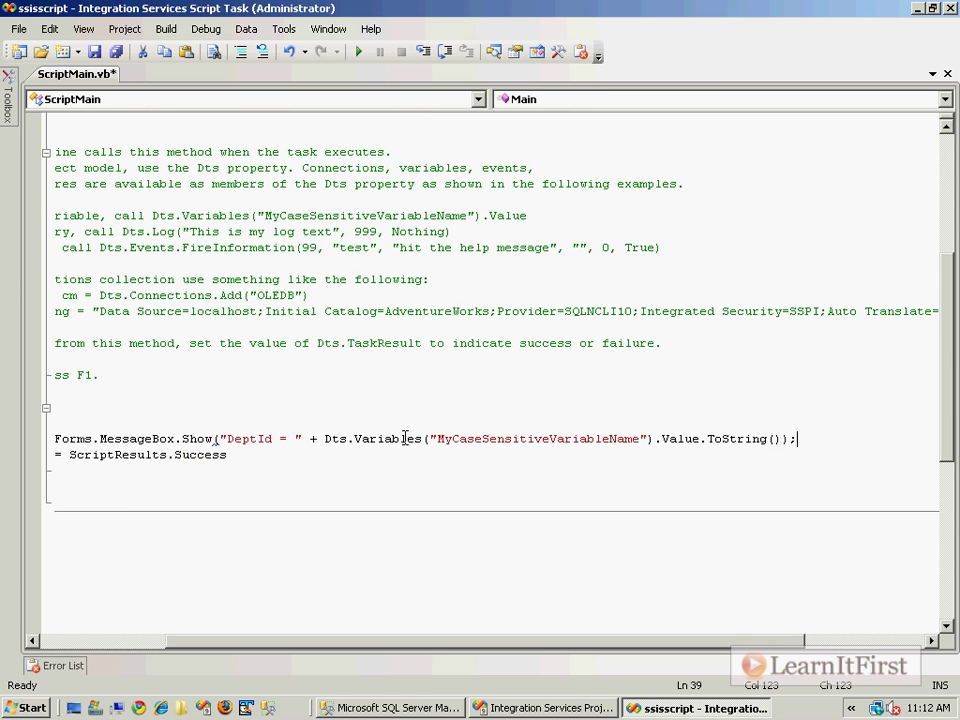
double_click(536, 438)
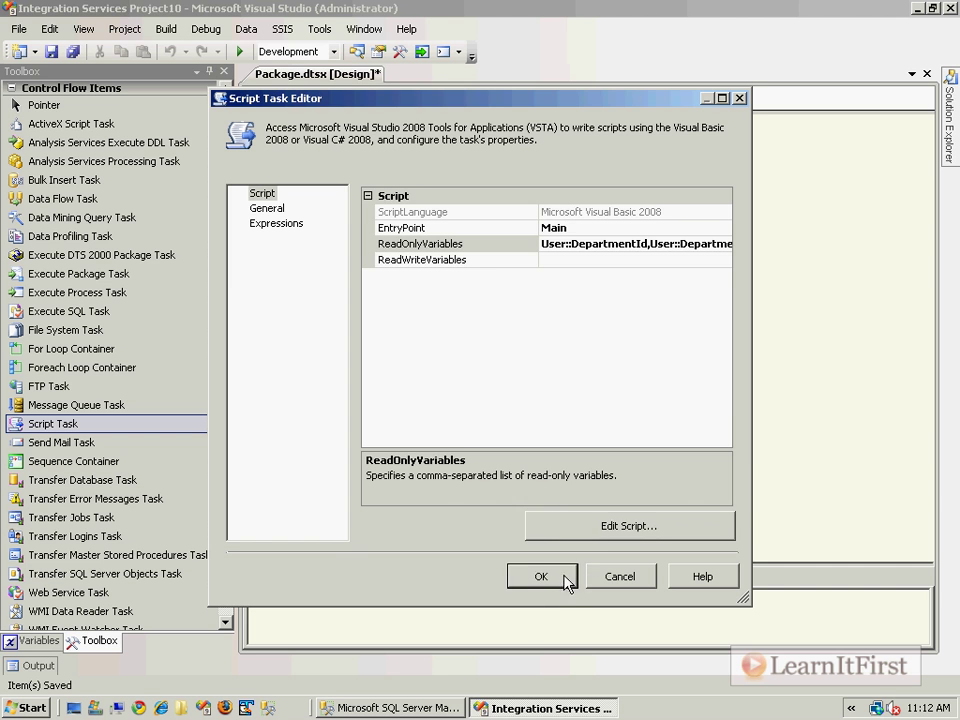
Accept the Script Task settings before running the package
left_click(540, 576)
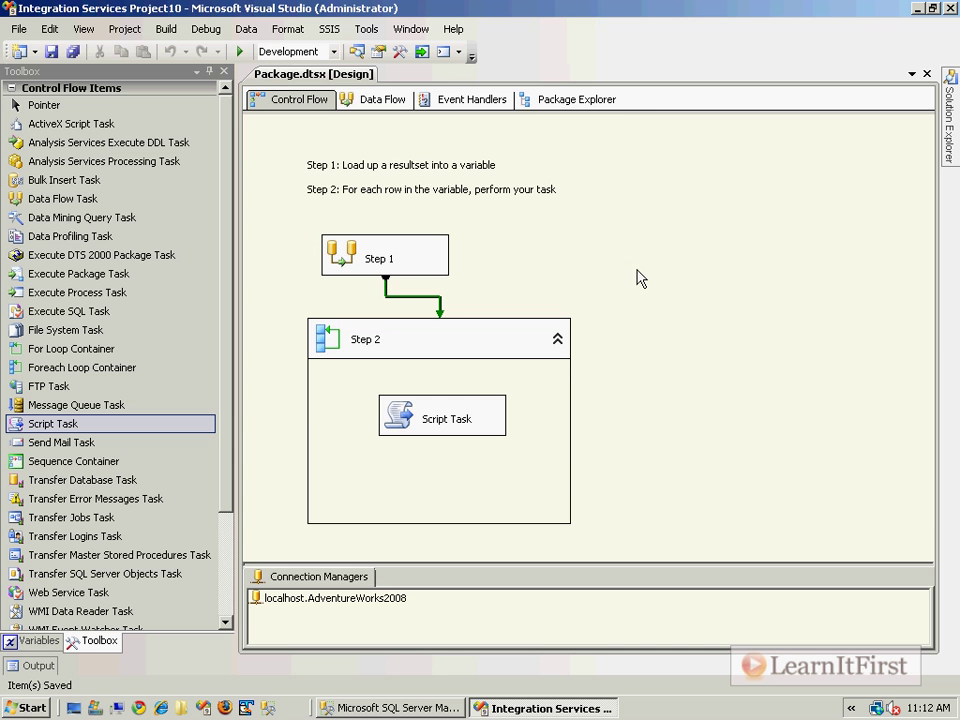
mouse_move(604, 272)
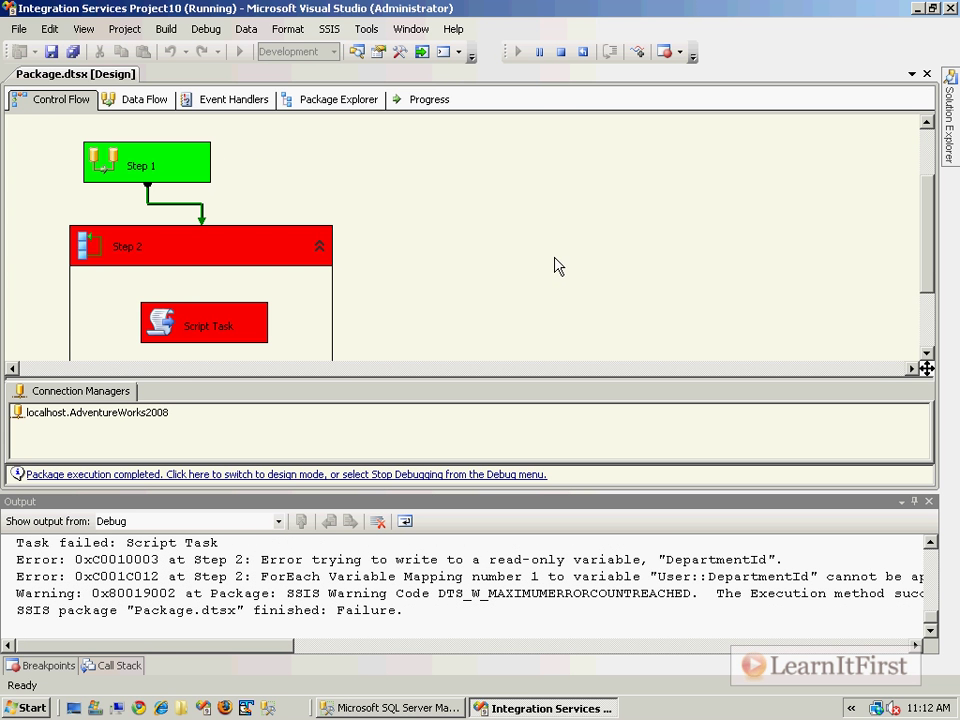
mouse_move(502, 272)
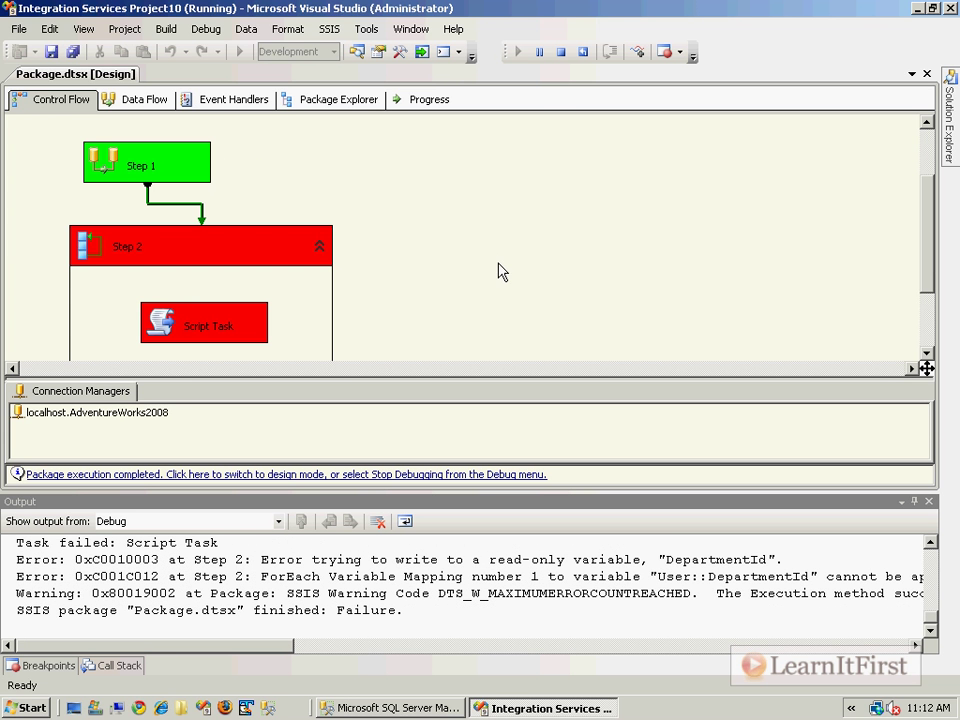
mouse_move(596, 388)
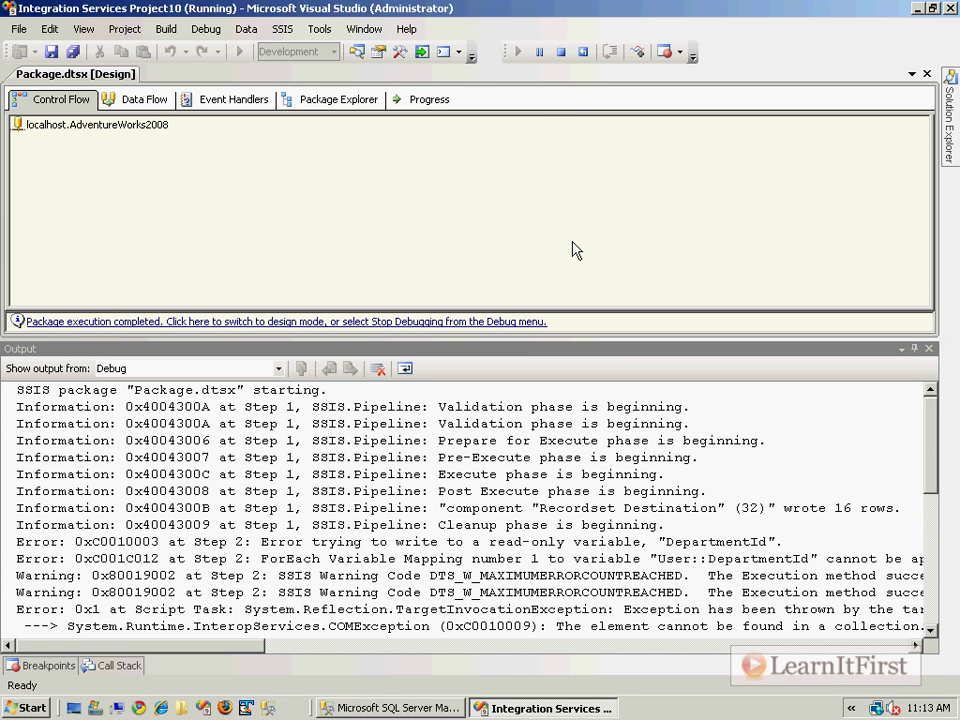
mouse_move(210, 204)
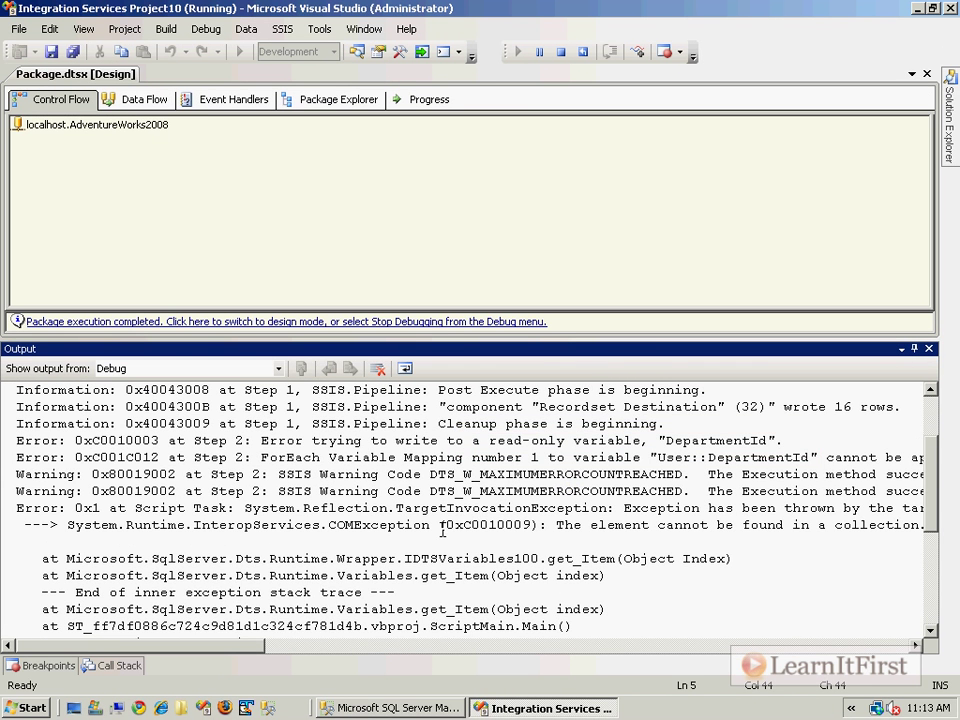
Scroll through the Output window to read the Script Task's error messages
scroll("right", 3)
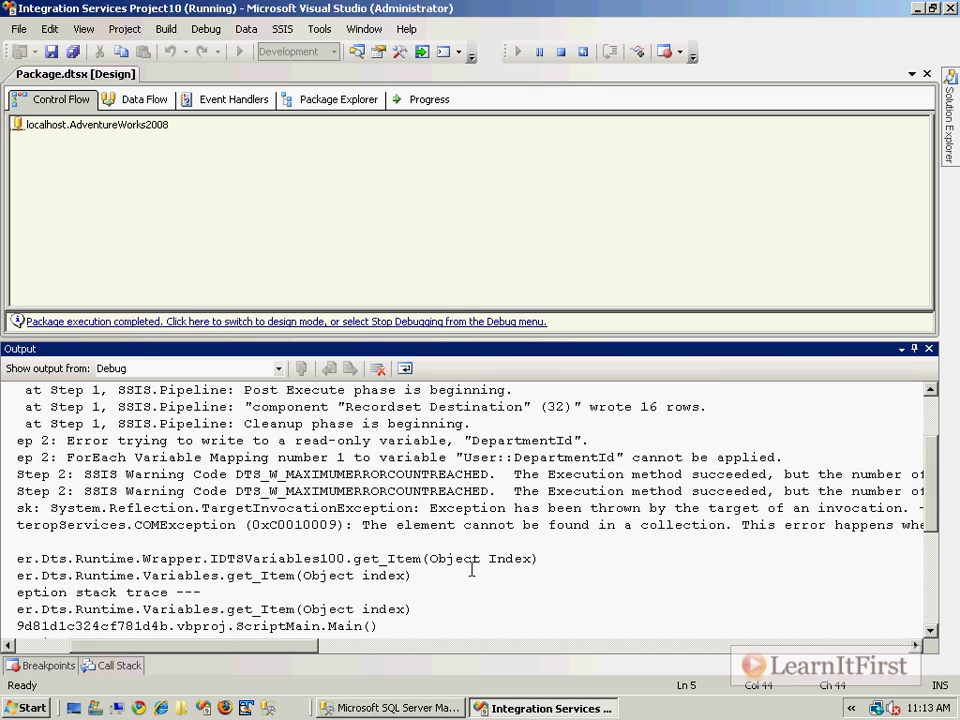
scroll("down", 3)
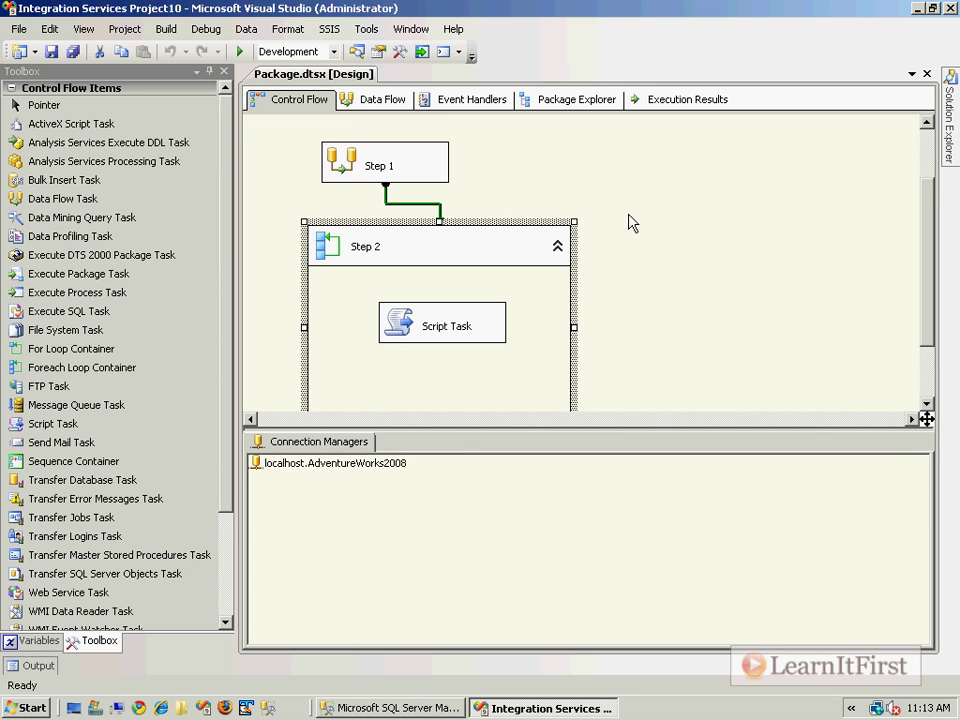
Add the Namespace column to the Variables list, showing all five as User variables
left_click(38, 640)
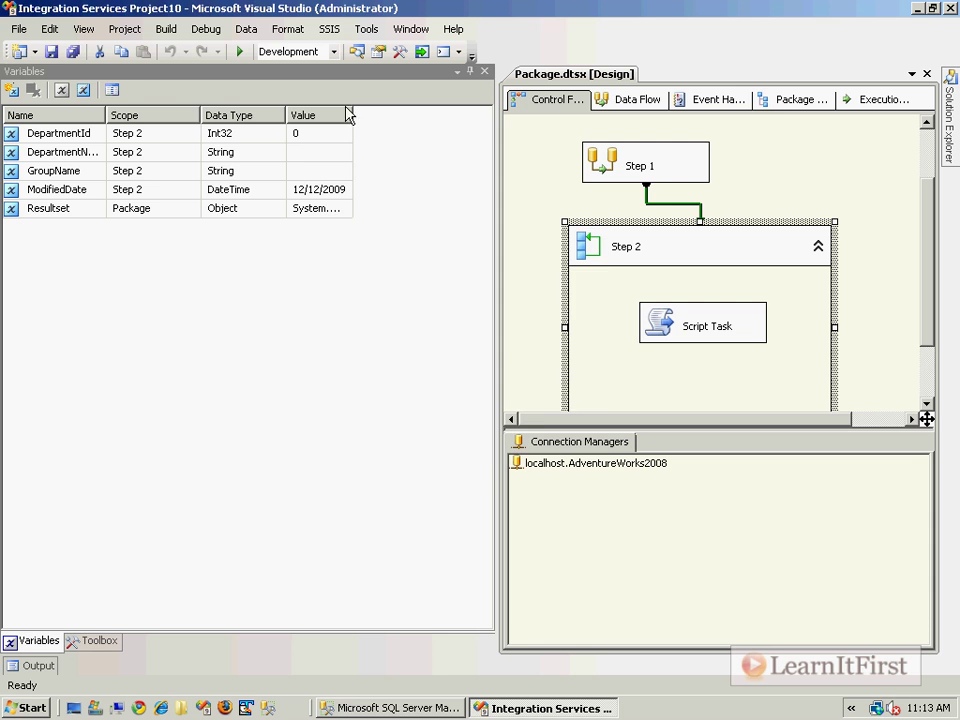
left_click(112, 90)
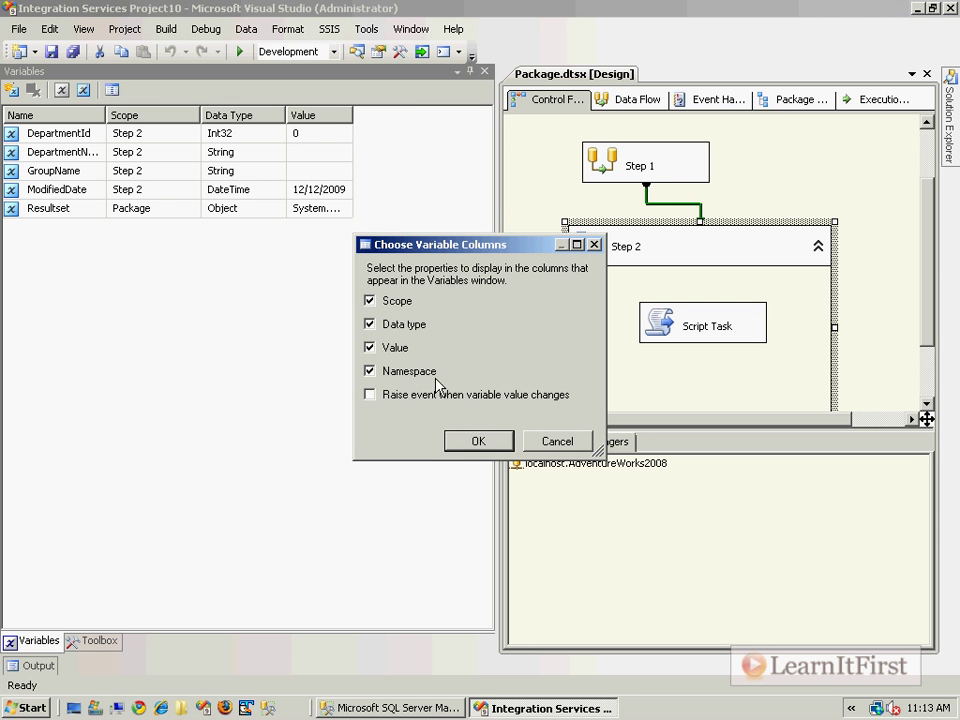
left_click(478, 442)
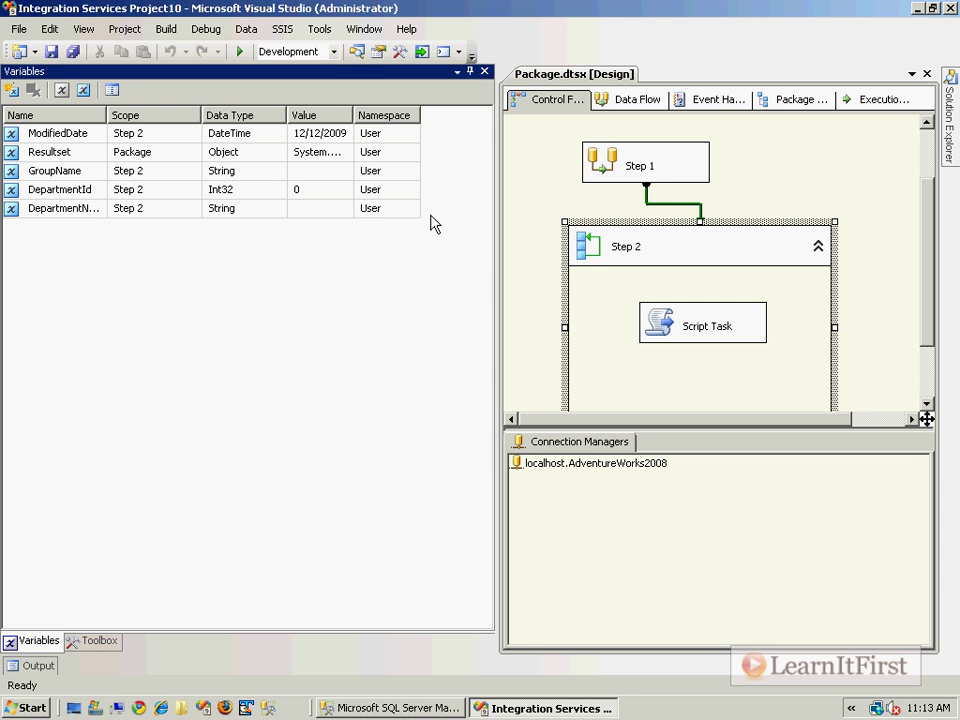
left_click(96, 640)
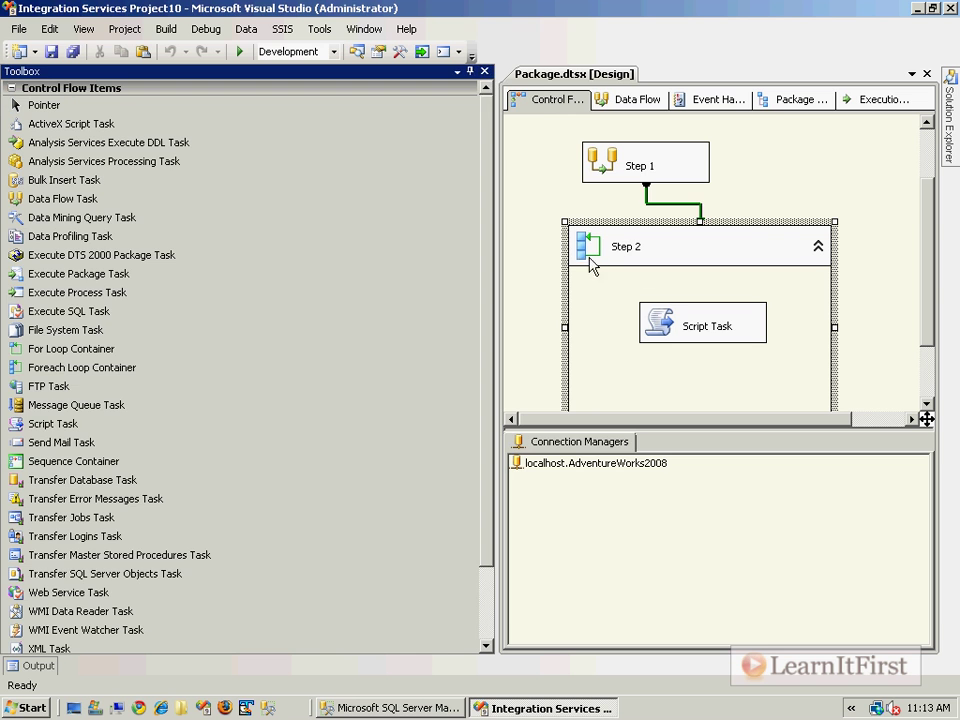
Reopen the Script Task's settings from the control flow
double_click(624, 246)
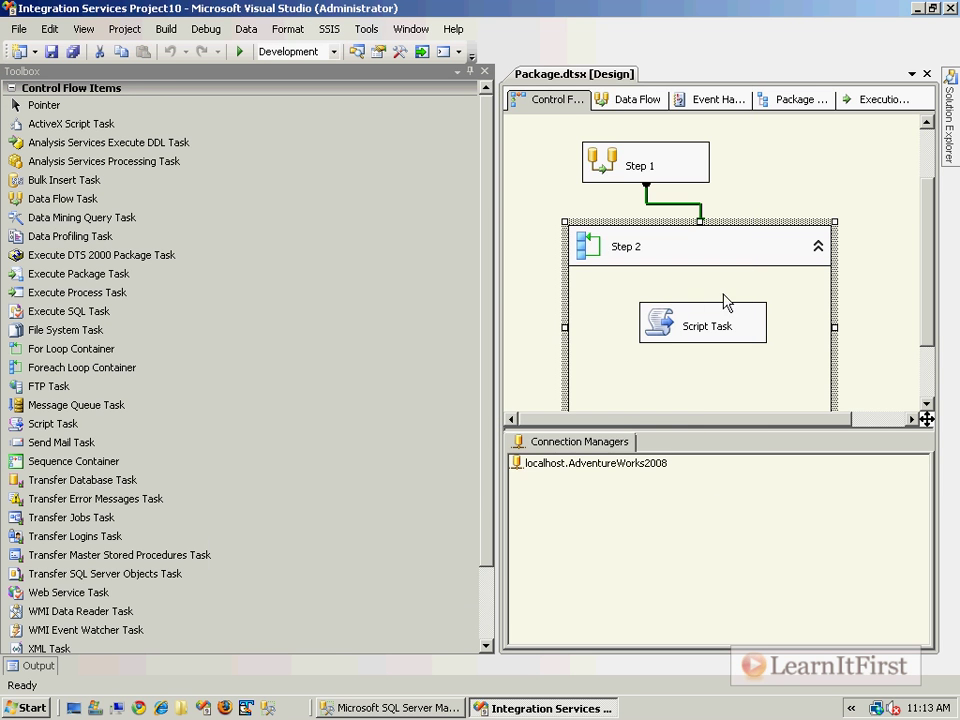
mouse_move(664, 330)
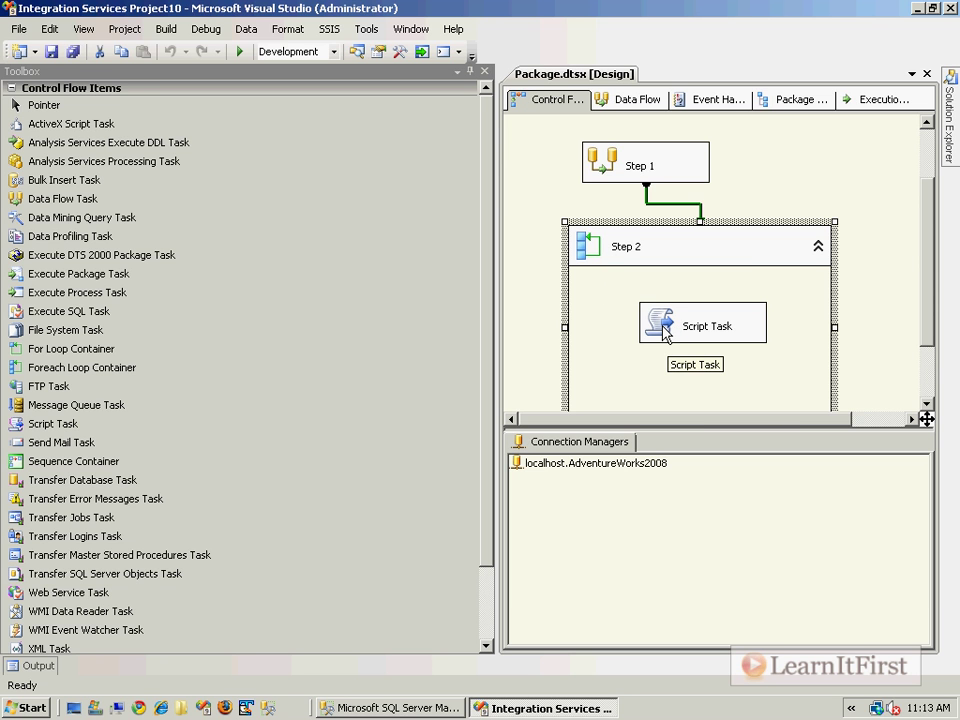
double_click(702, 322)
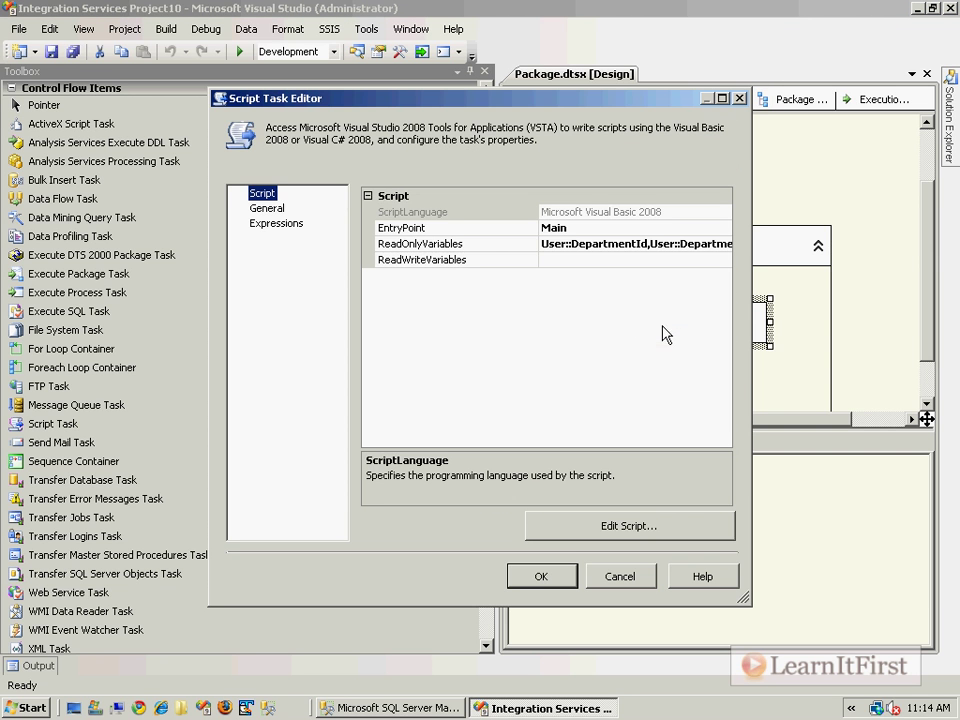
Review the Script Task's ReadOnlyVariables and Expressions page, then close the editor
left_click(628, 524)
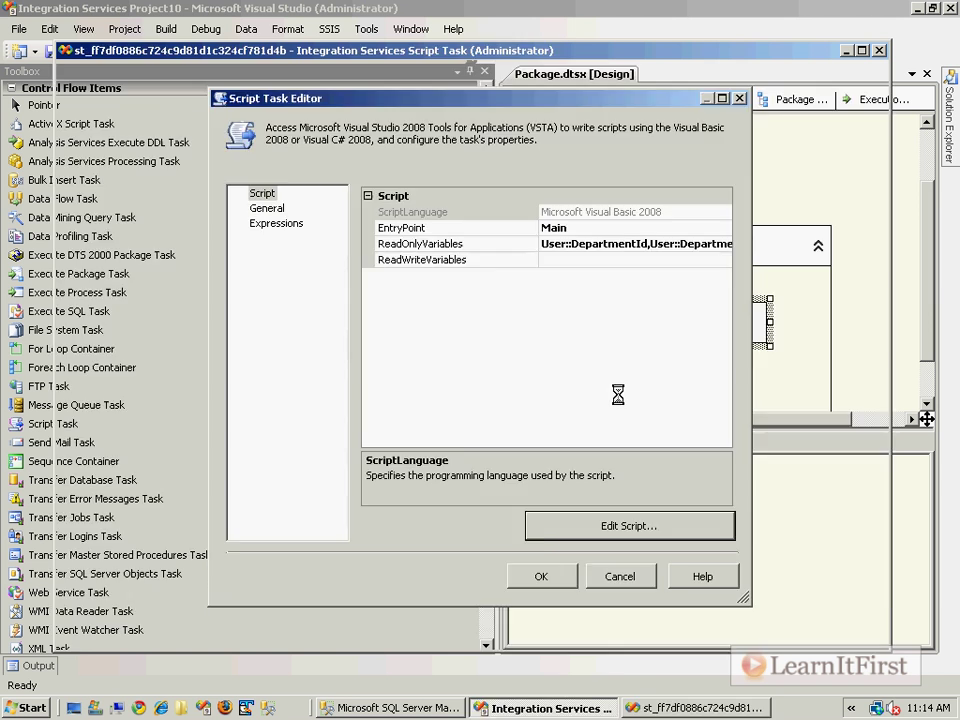
left_click(628, 524)
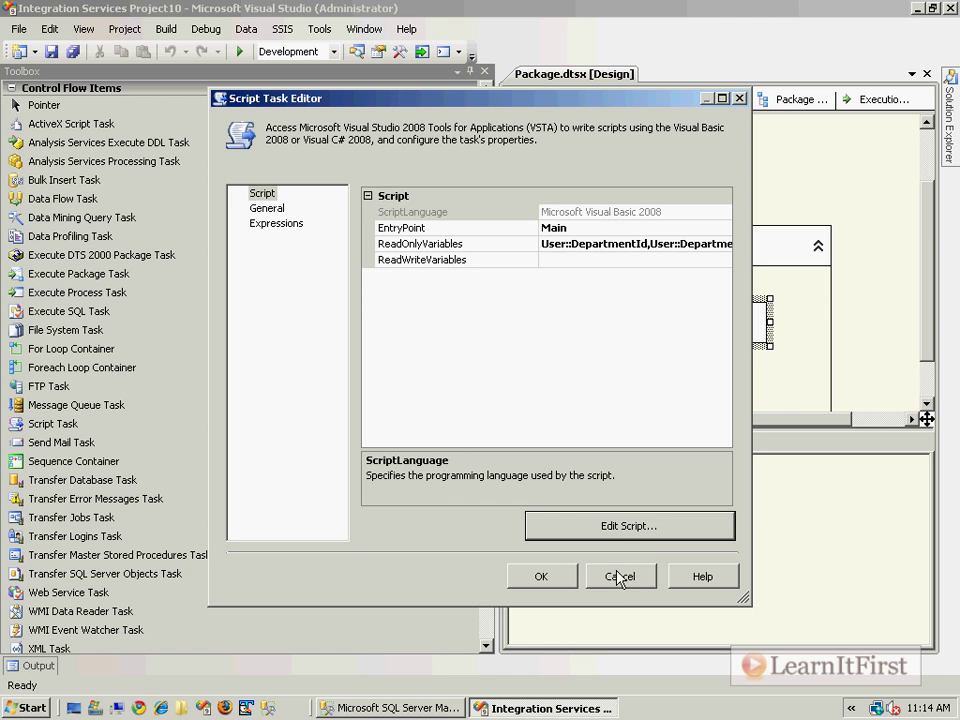
mouse_move(618, 584)
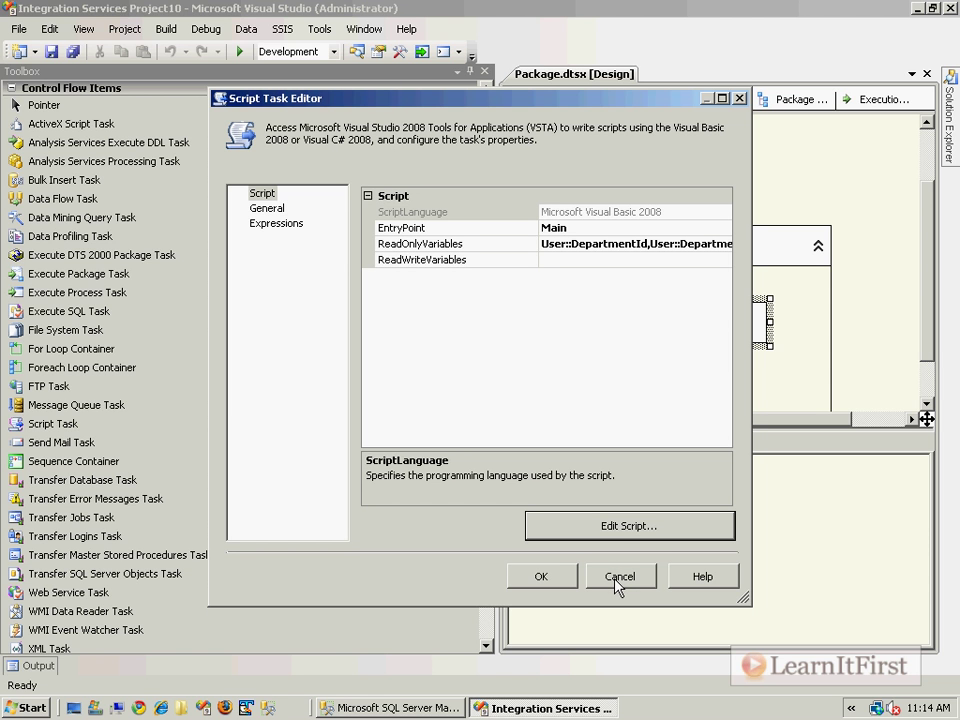
mouse_move(636, 532)
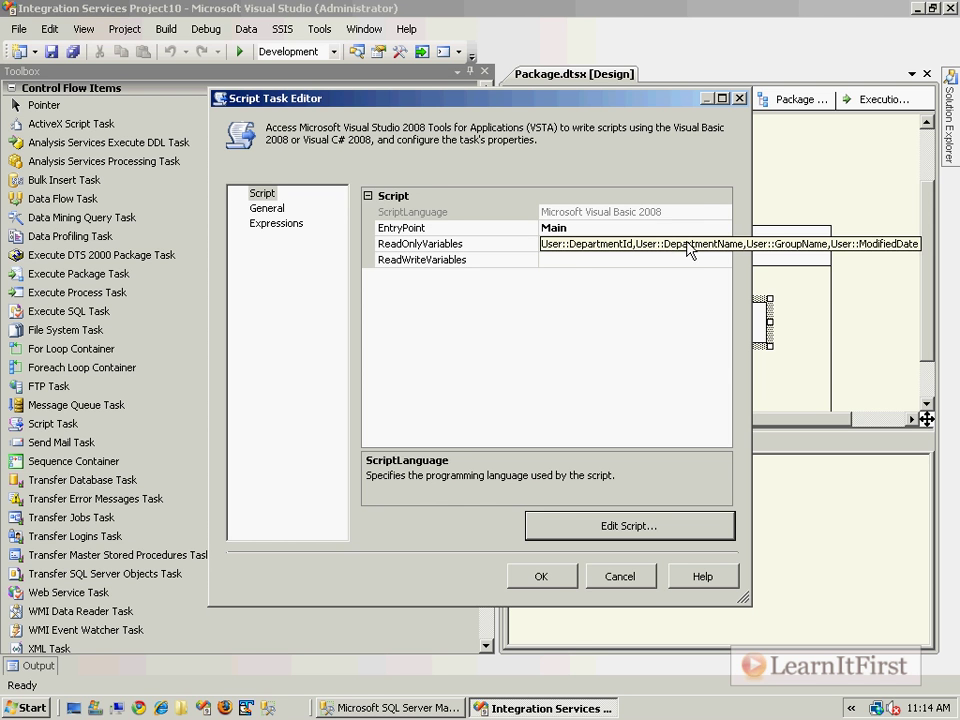
left_click(276, 224)
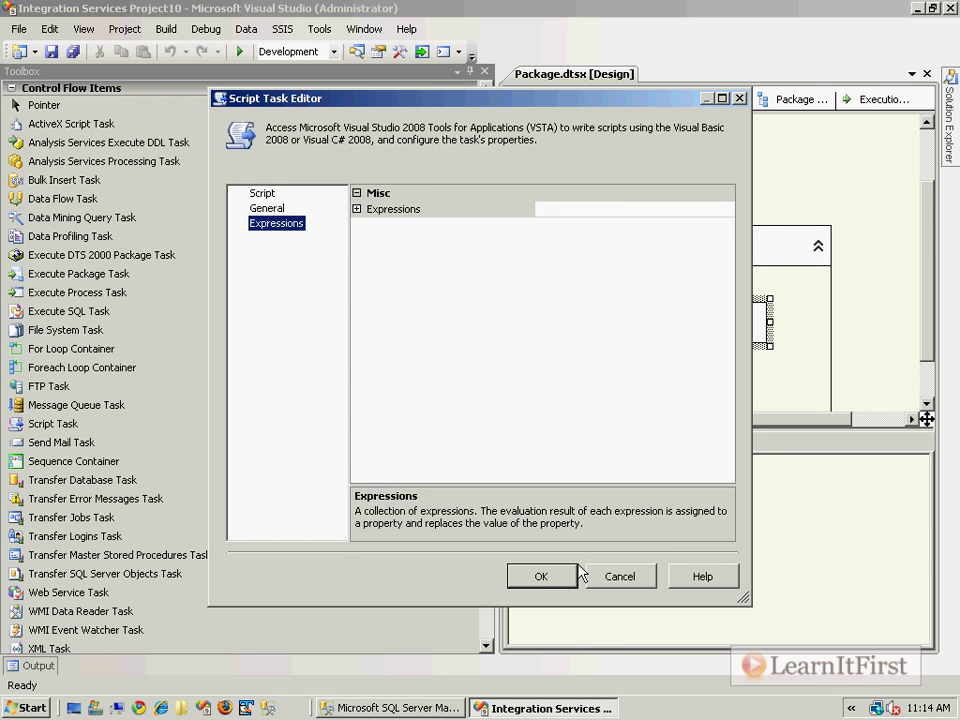
left_click(540, 576)
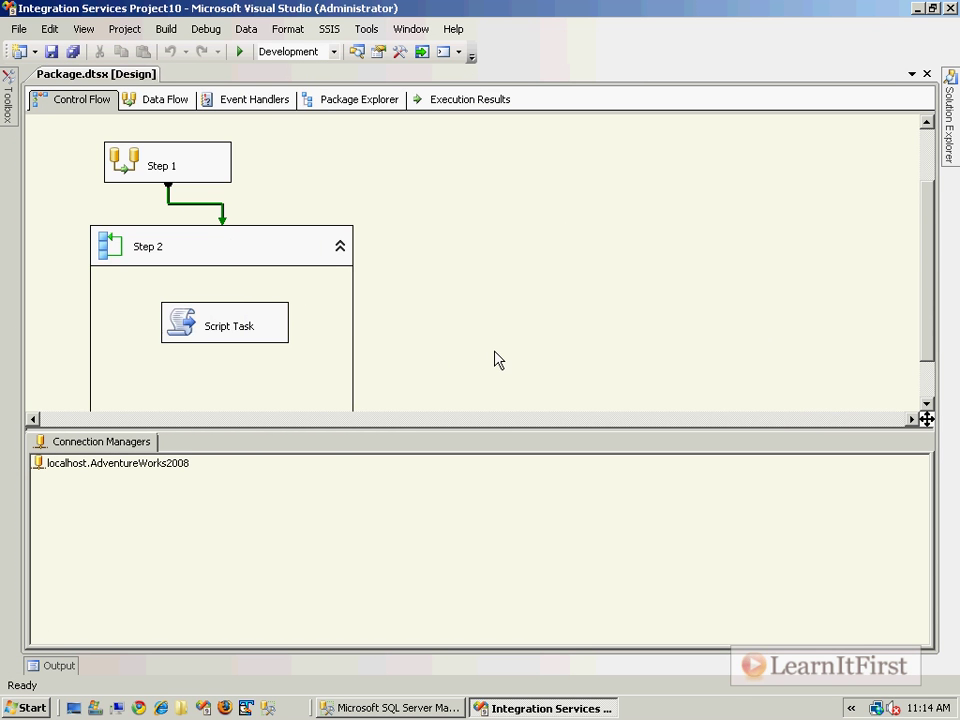
Review the Step 2 Foreach Loop's Variable Mappings and close the editor
scroll("down", 3)
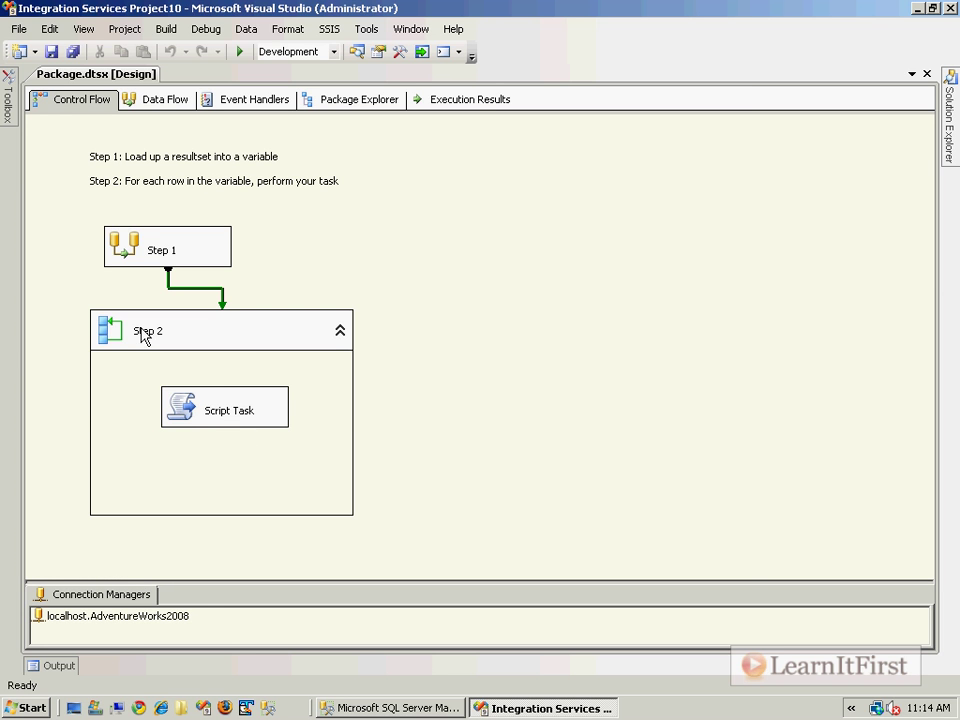
double_click(148, 332)
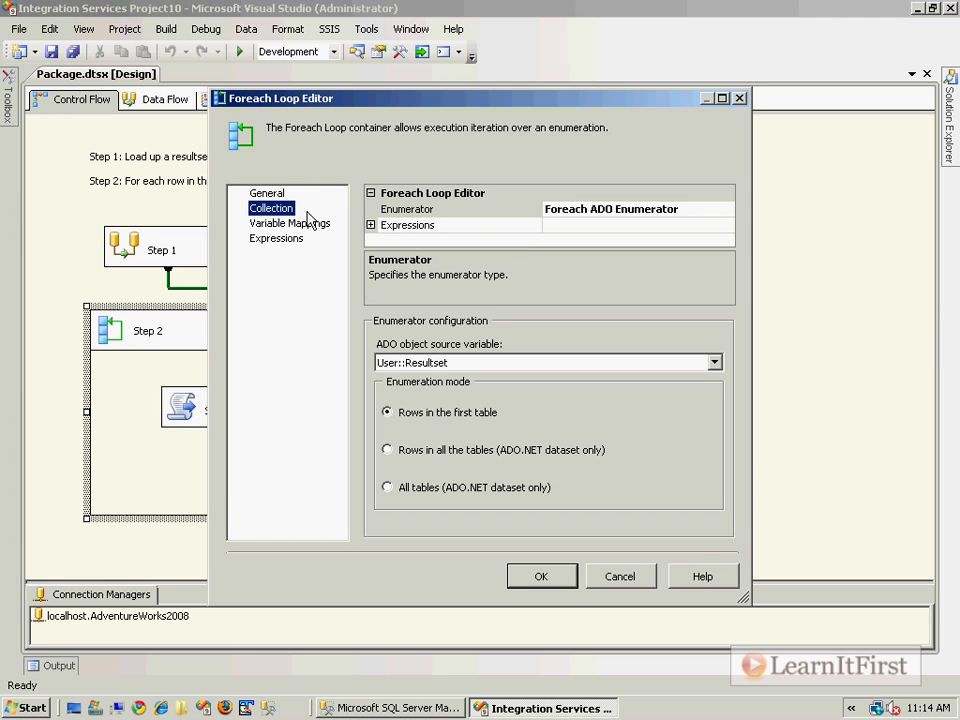
mouse_move(290, 224)
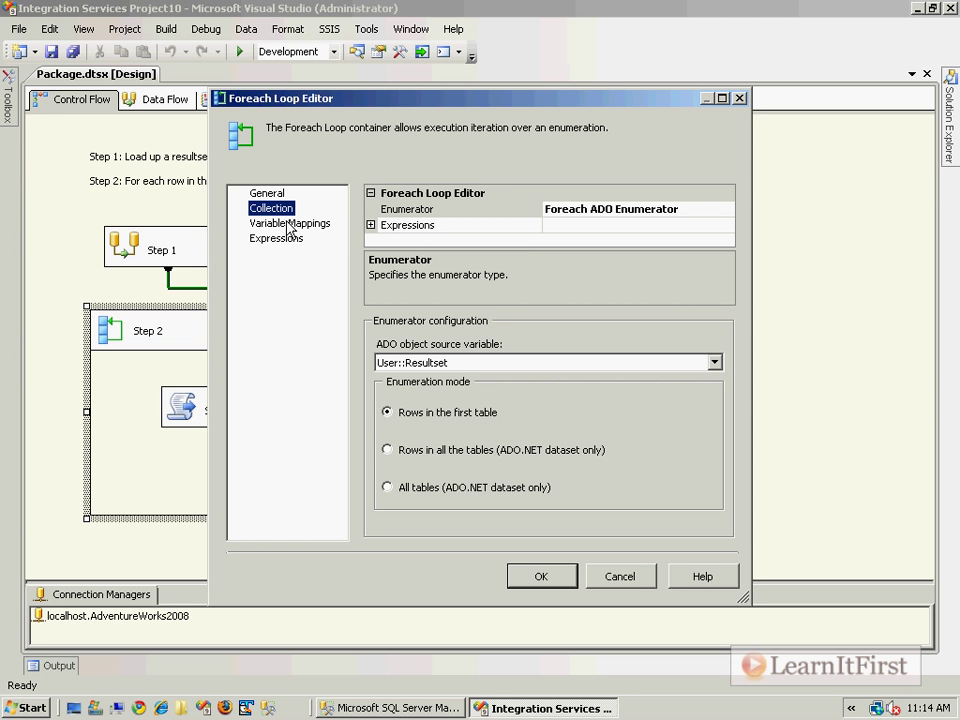
left_click(290, 222)
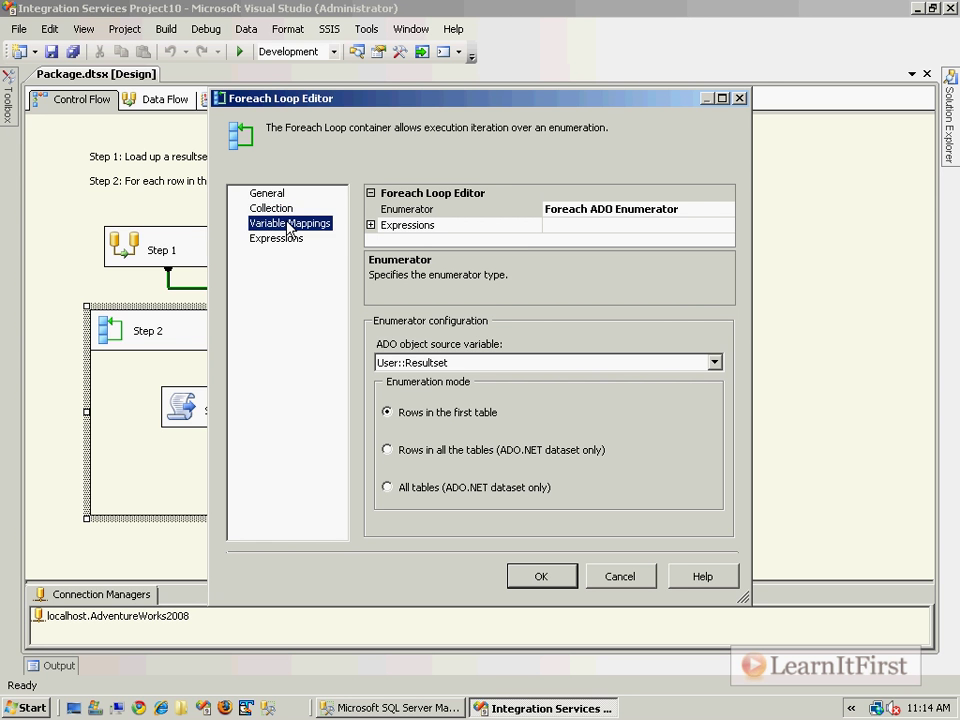
left_click(540, 576)
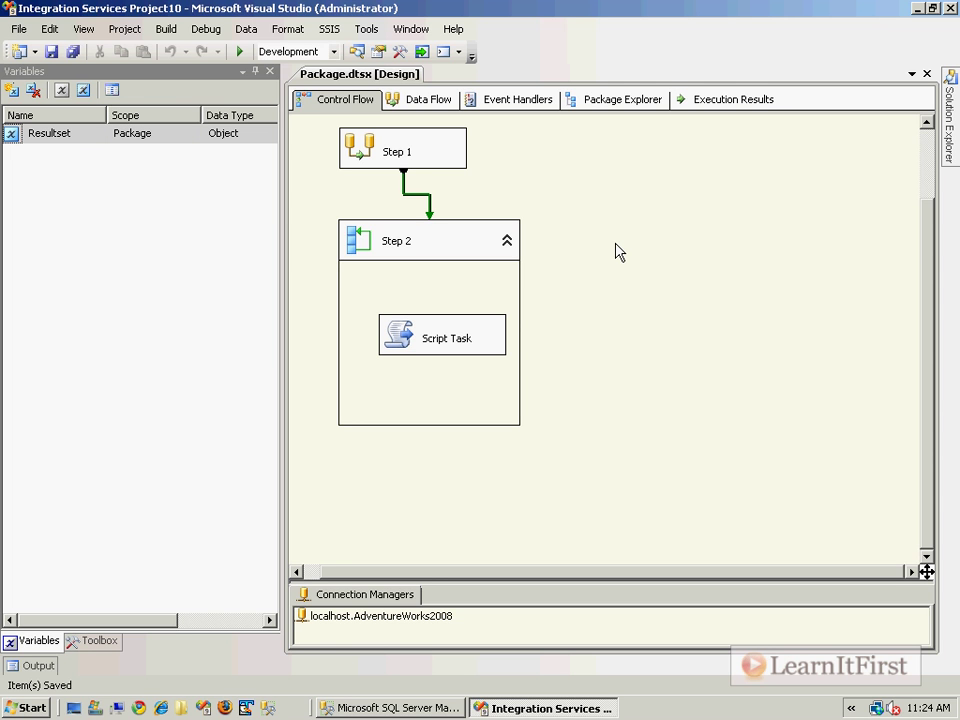
mouse_move(560, 290)
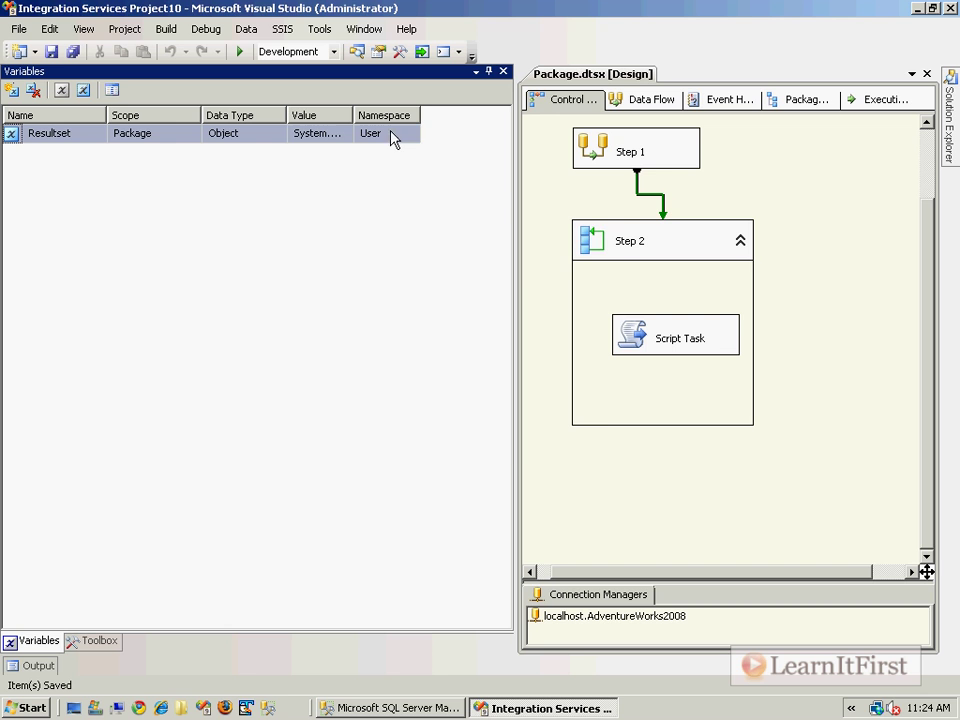
Keep Value and Namespace columns in the Variables list and resize the pane
left_click(112, 90)
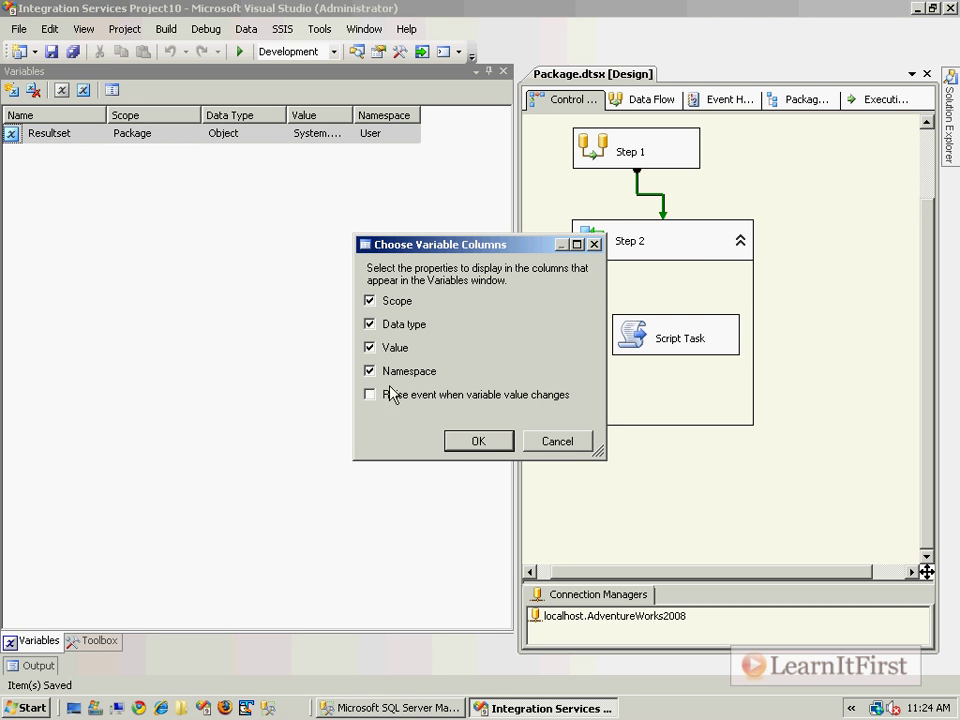
left_click(478, 442)
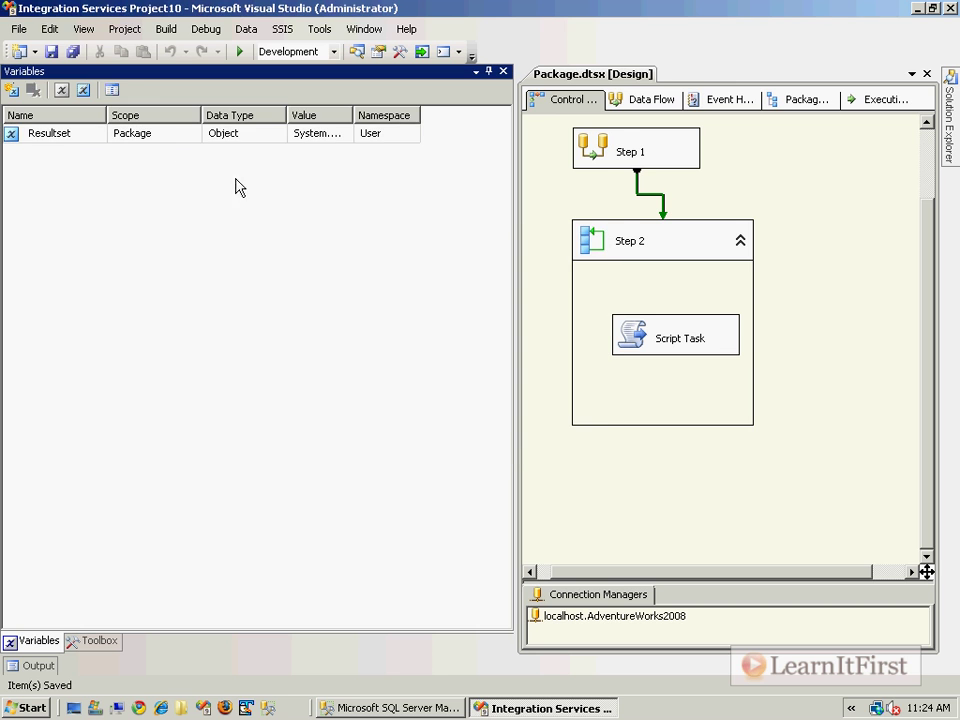
left_click(12, 90)
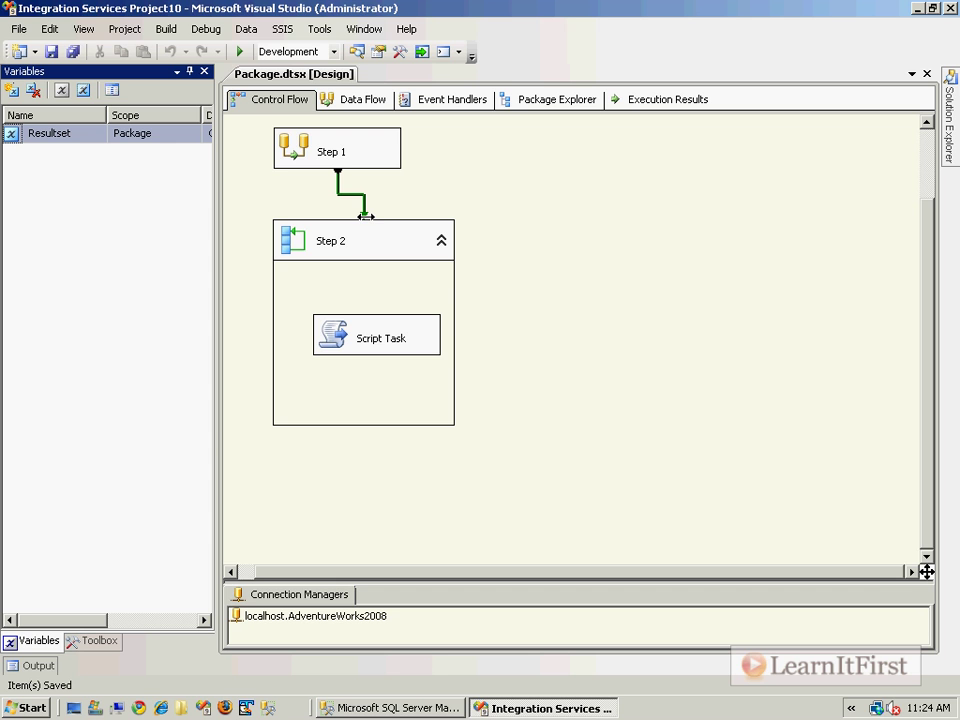
mouse_move(360, 216)
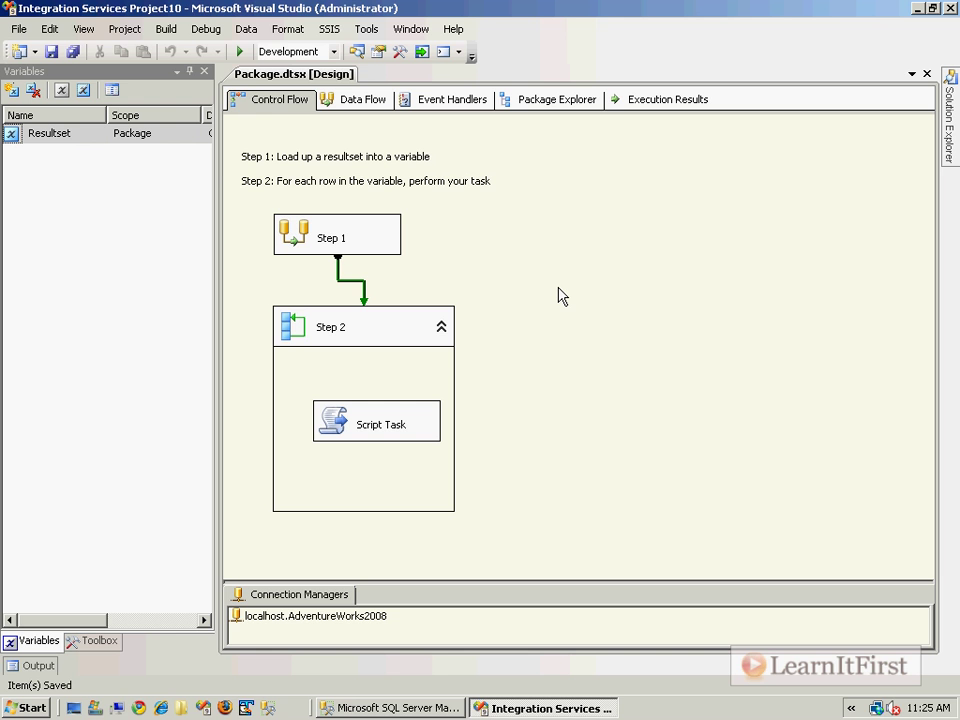
mouse_move(218, 170)
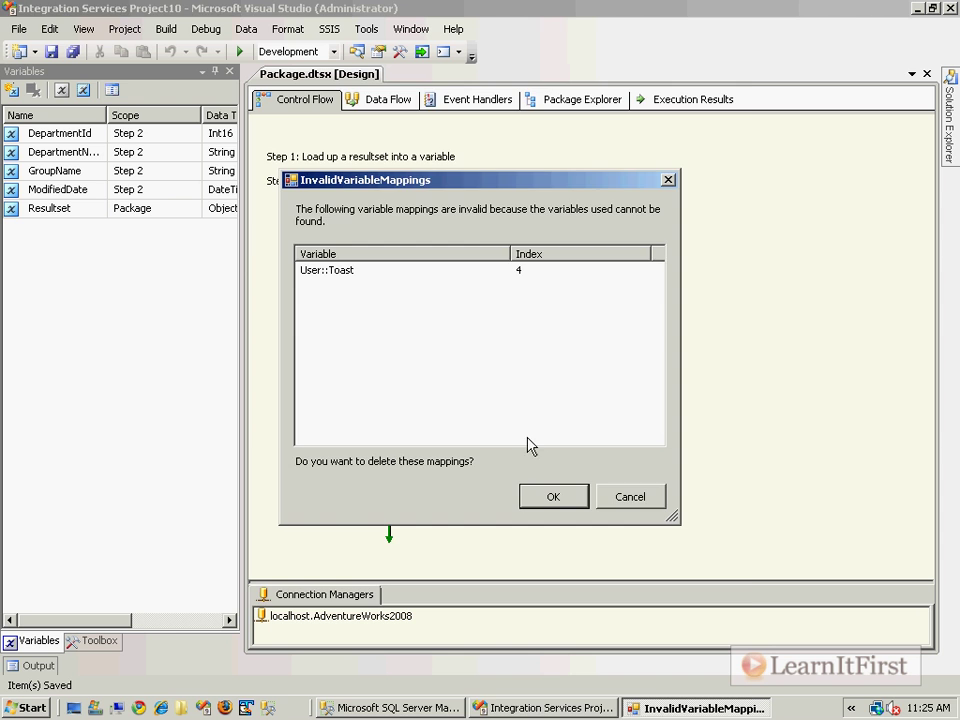
Delete the invalid User::Toast mapping and create SearchableName scoped to Step 2 at index 4
left_click(552, 496)
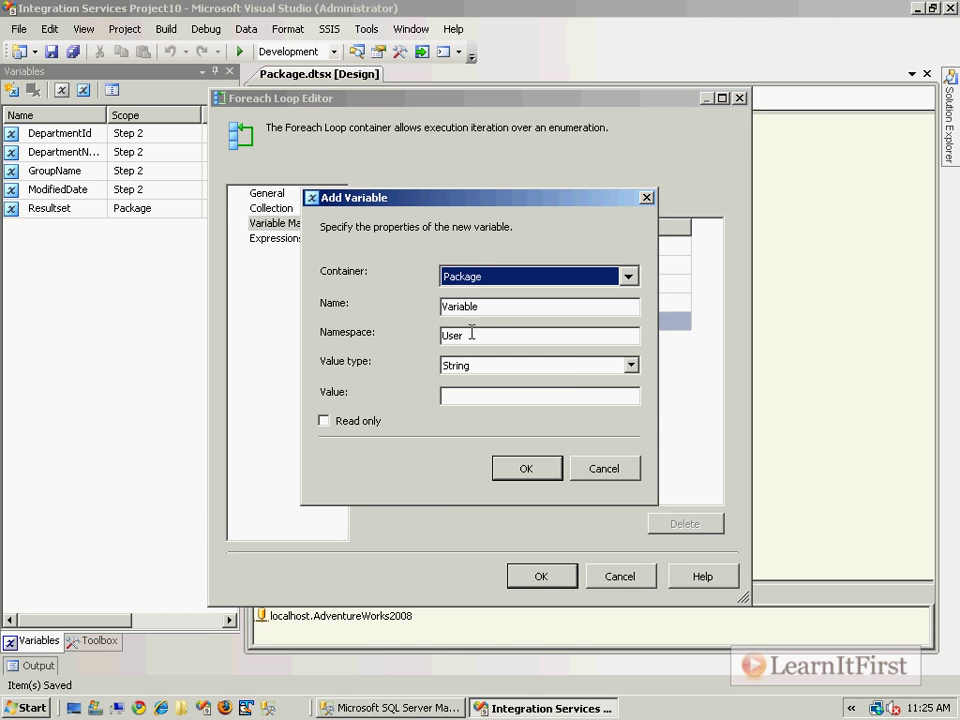
left_click(628, 276)
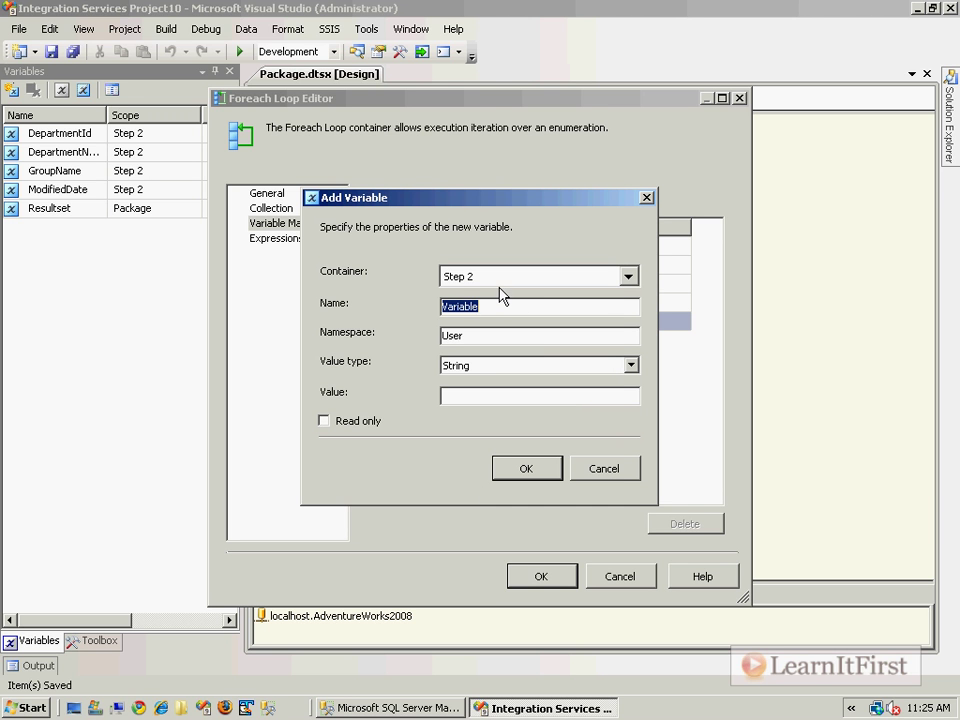
type("Search")
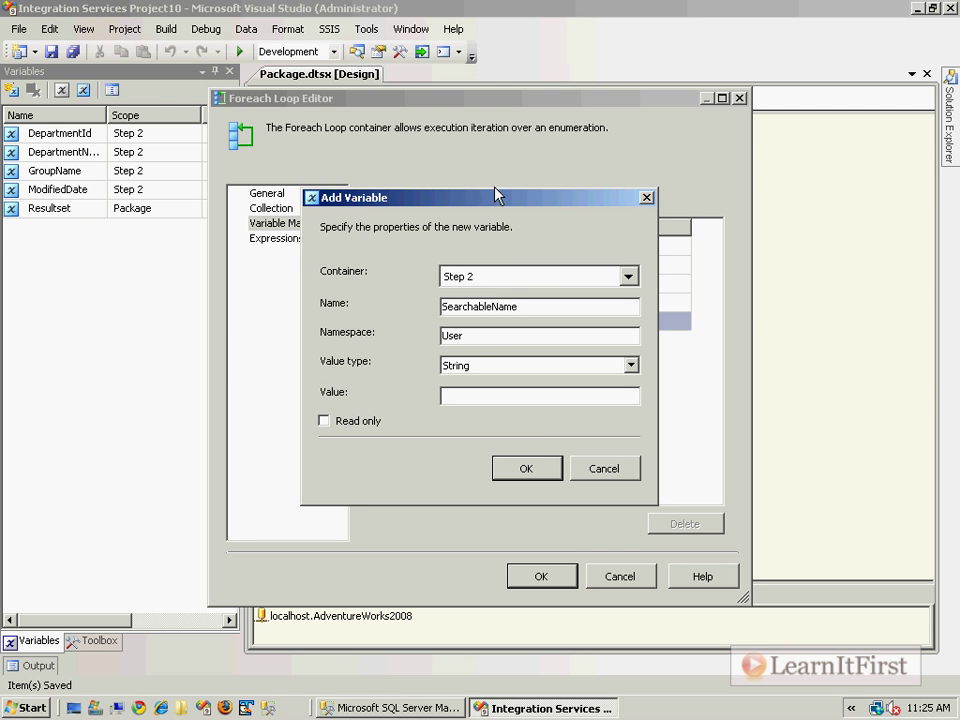
left_click(526, 468)
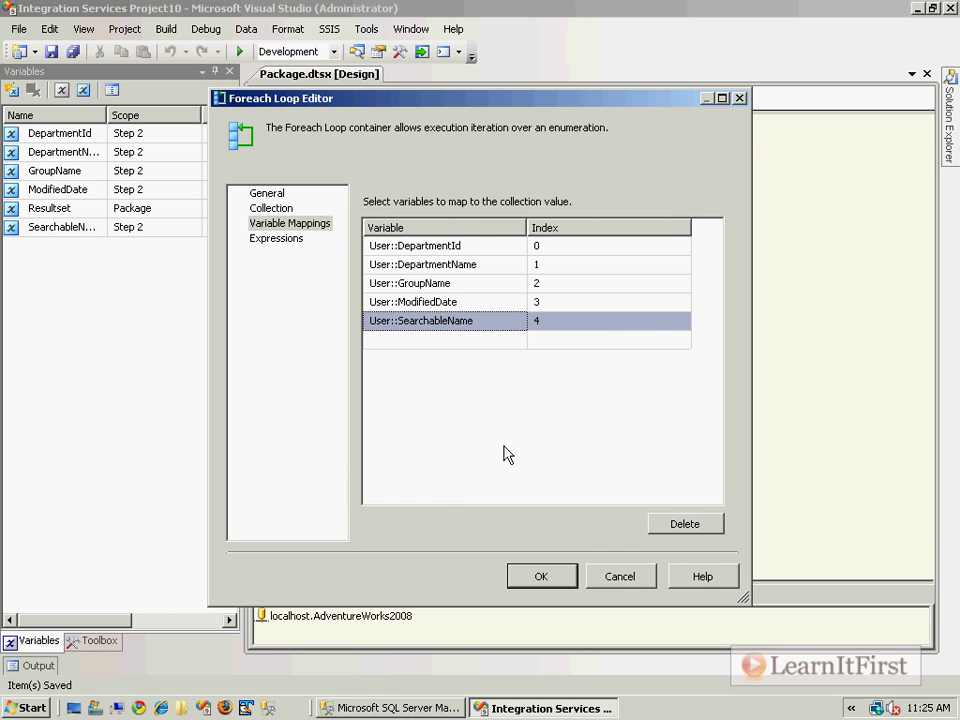
Add a second read-only SearchableName variable at package scope
left_click(684, 524)
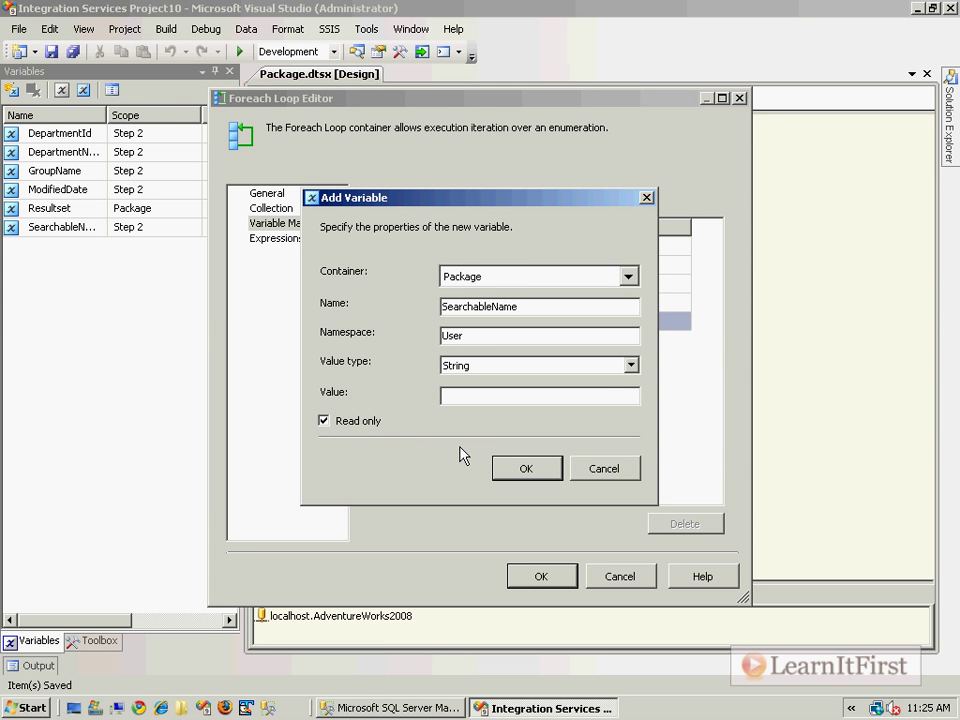
left_click(526, 468)
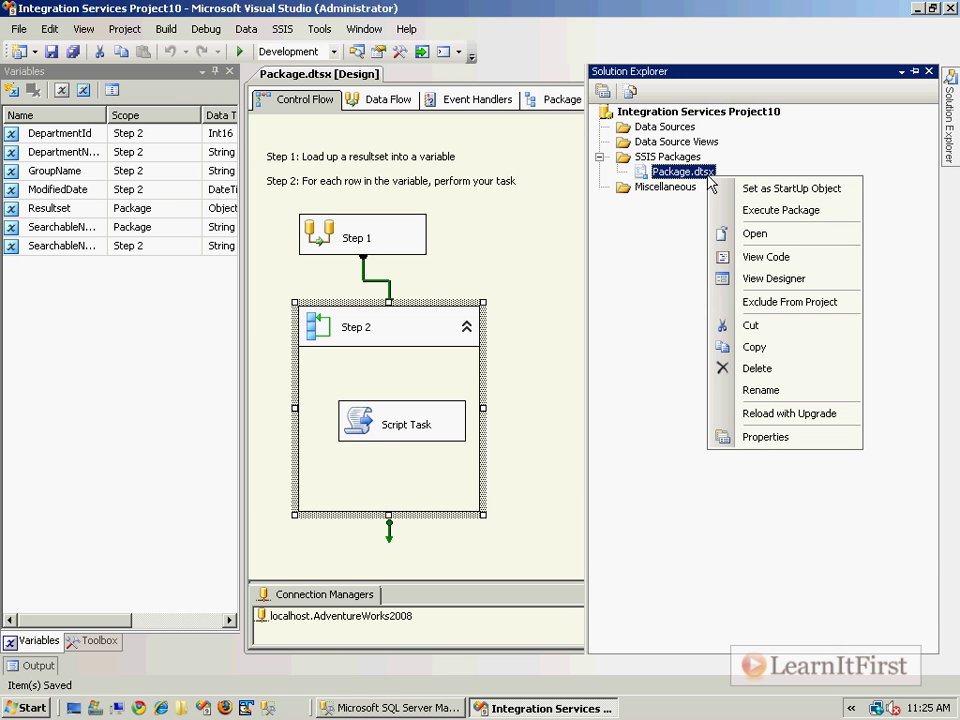
mouse_move(766, 256)
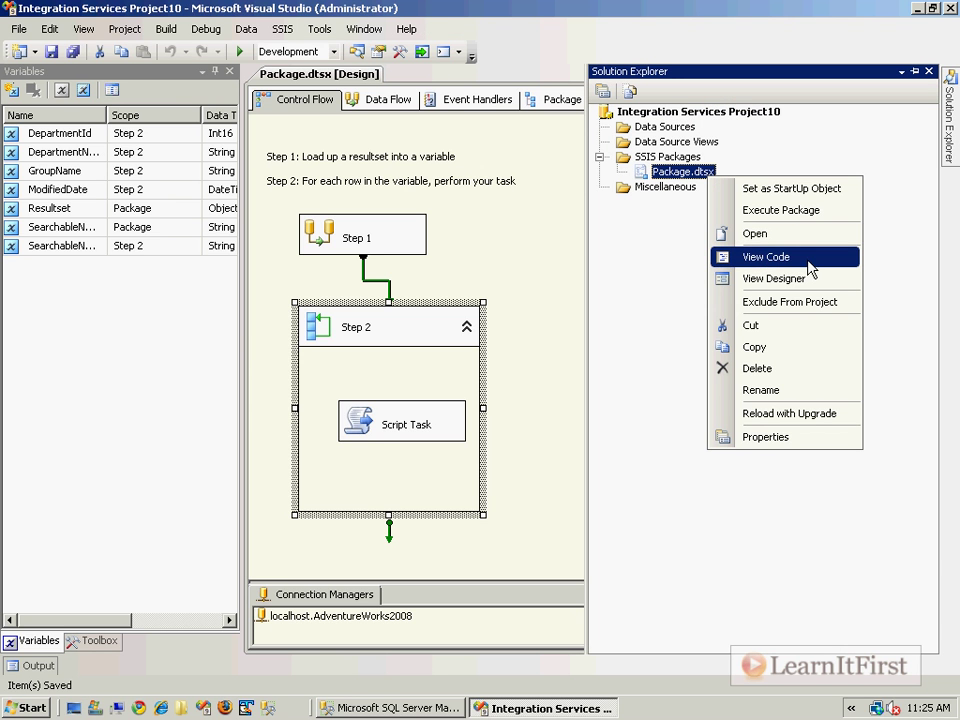
View the Package.dtsx XML and locate the SearchableName variable definition with Find
left_click(766, 256)
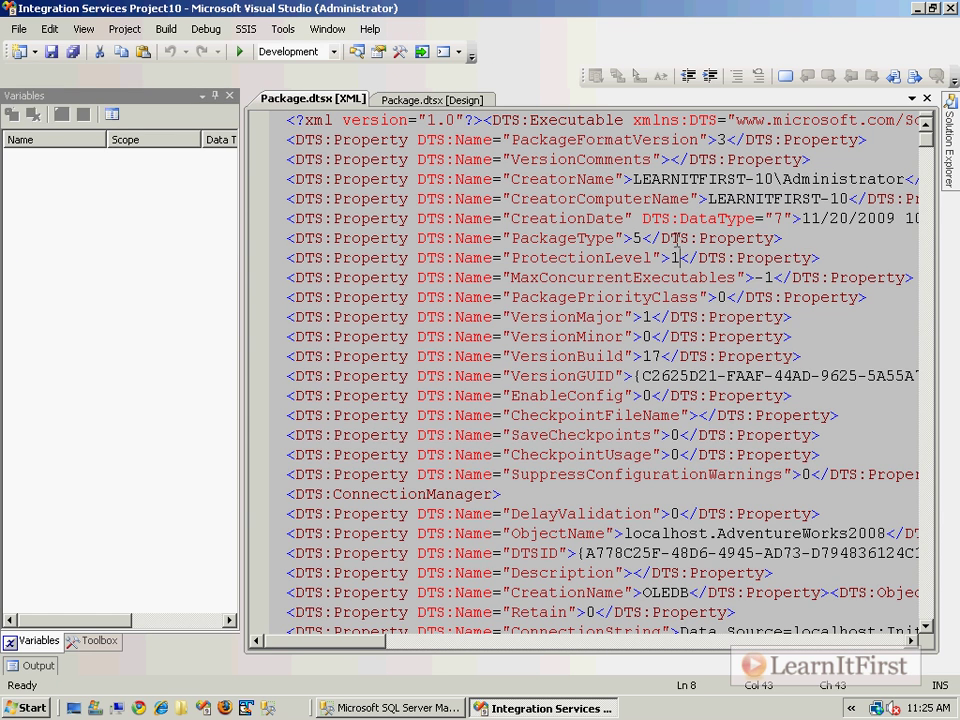
left_click(98, 640)
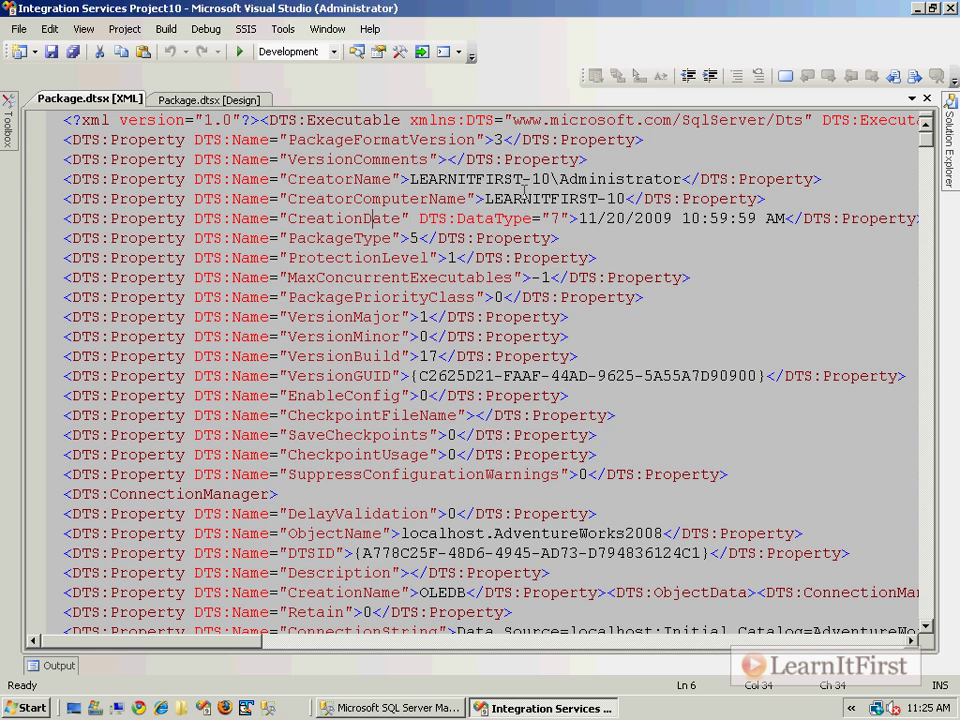
key("Ctrl+f")
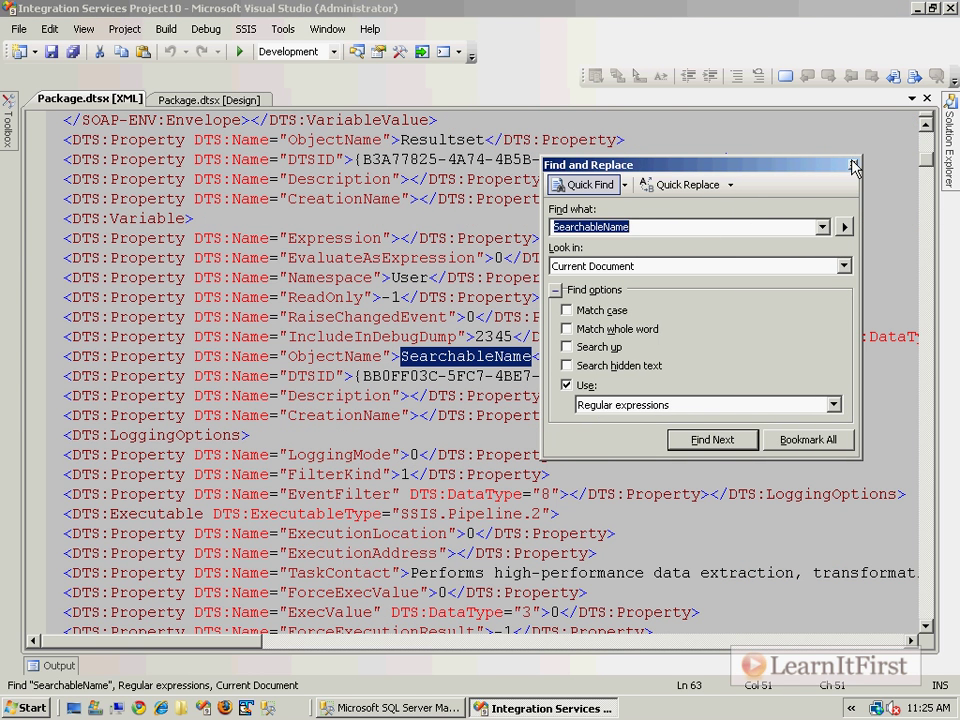
left_click(852, 164)
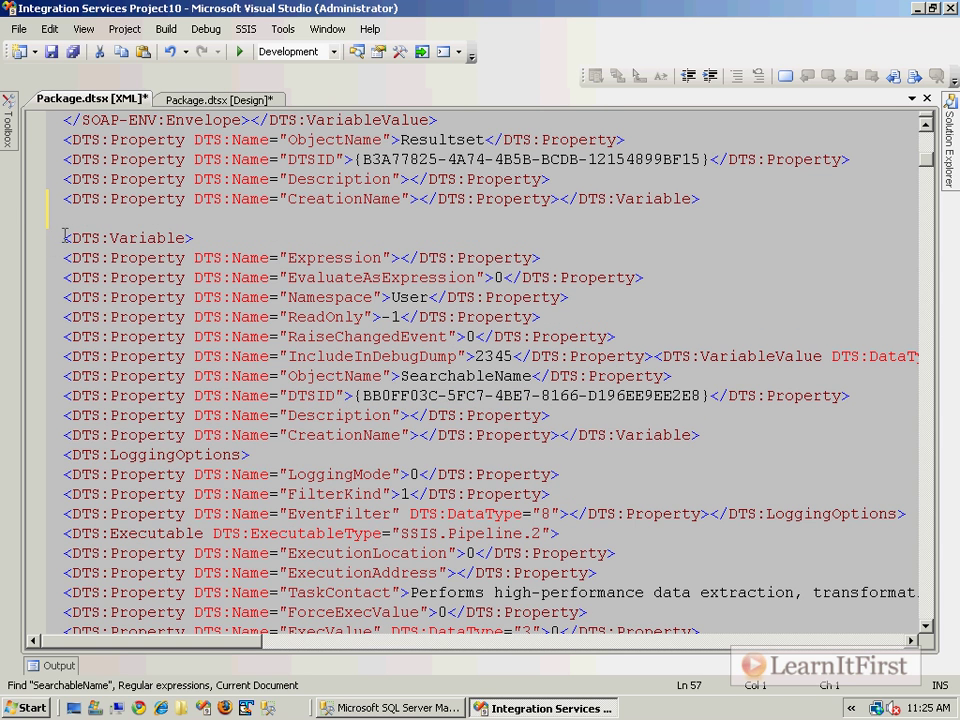
double_click(128, 238)
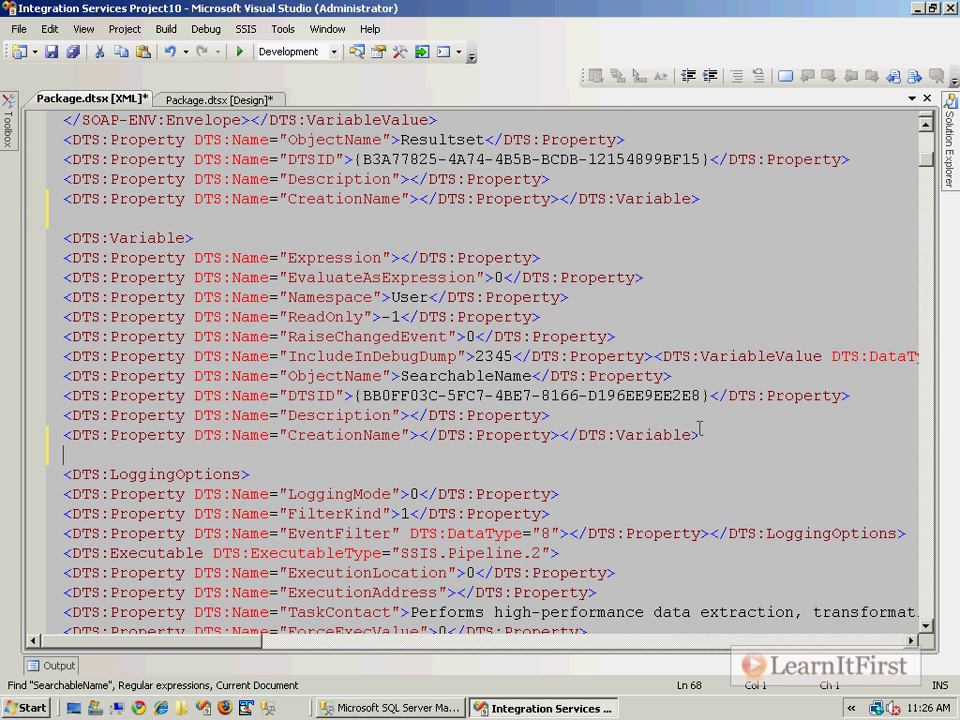
left_click_drag(64, 238, 700, 434)
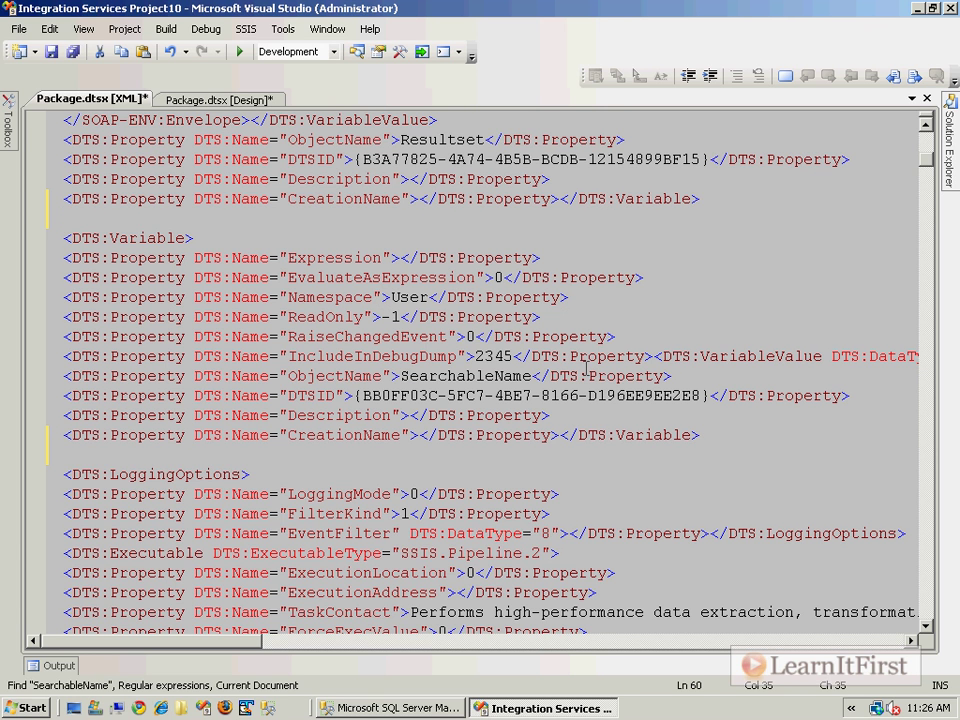
mouse_move(694, 444)
type("Departmen")
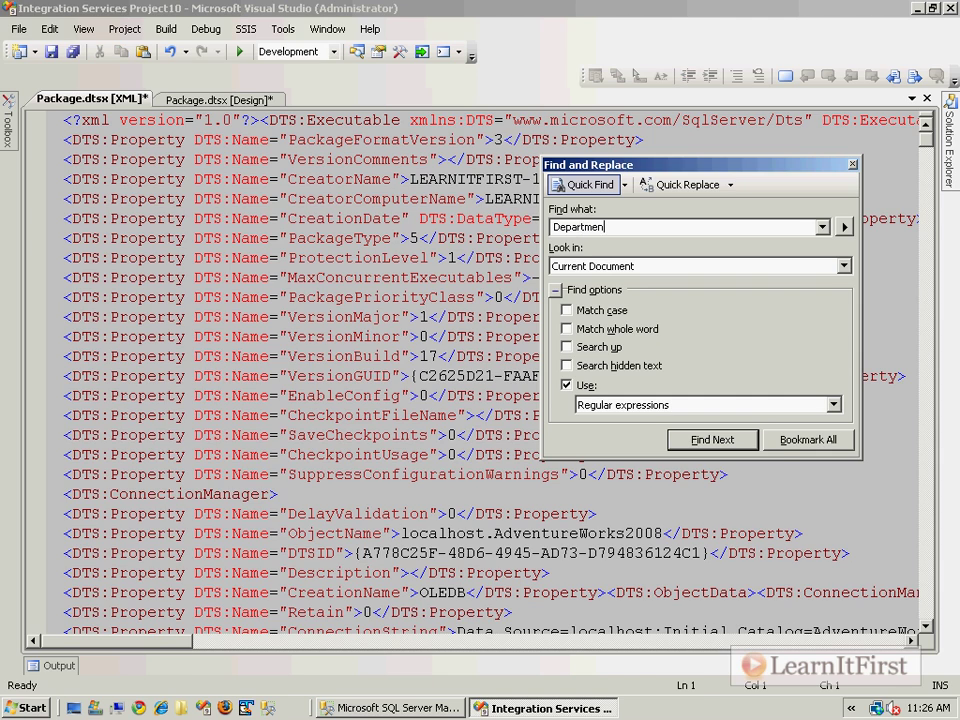
Set DTS:ReadOnly to 0 for the DepartmentId and SearchableName variables and save the file
left_click(712, 440)
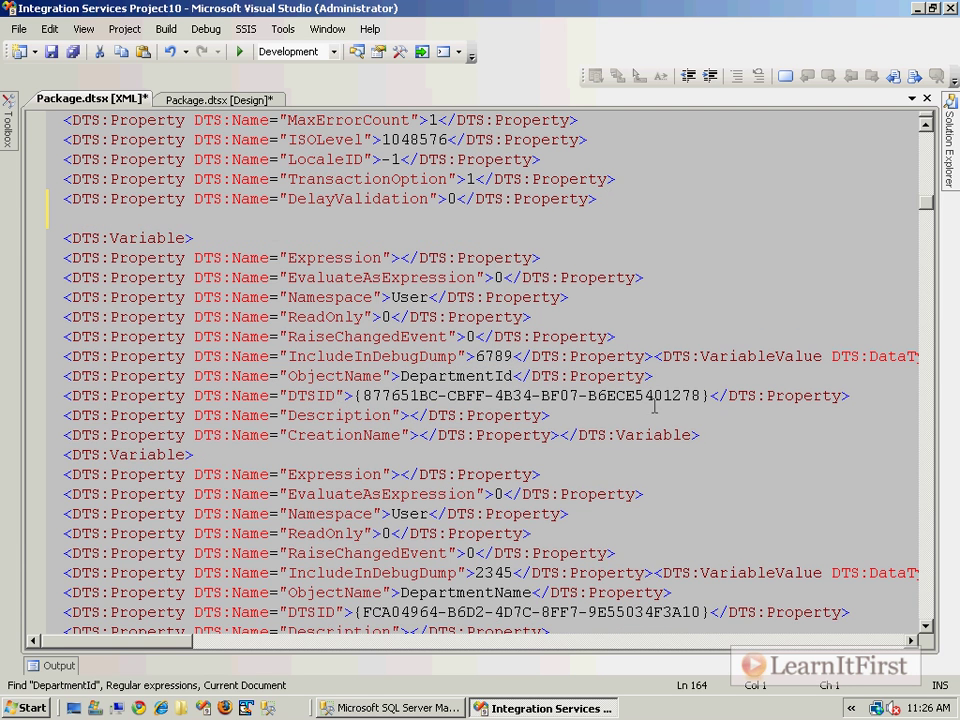
left_click_drag(64, 238, 700, 434)
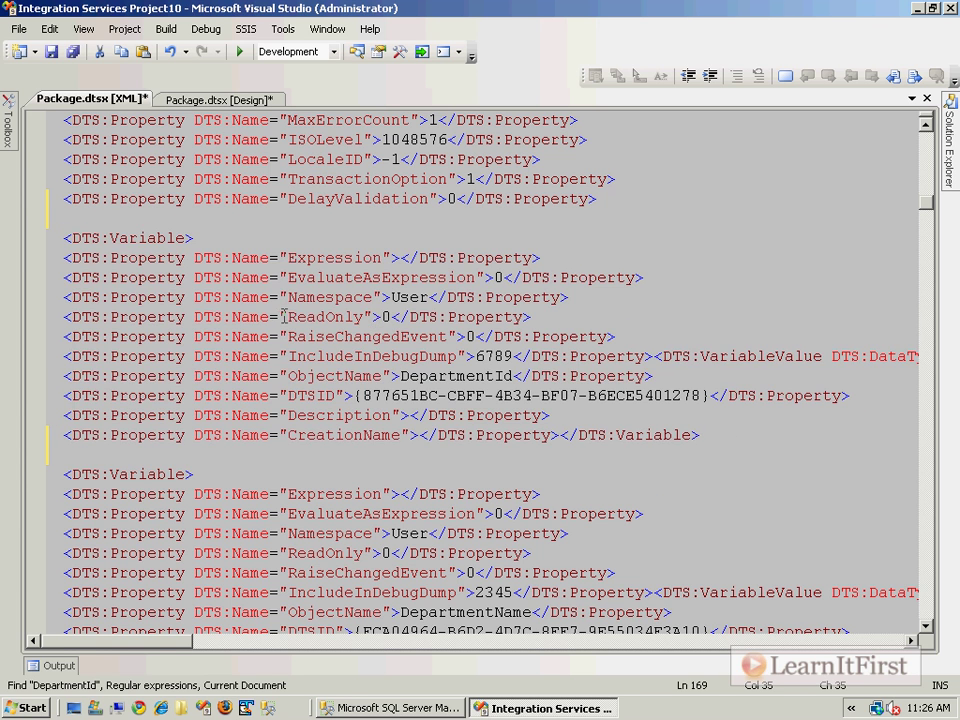
double_click(324, 316)
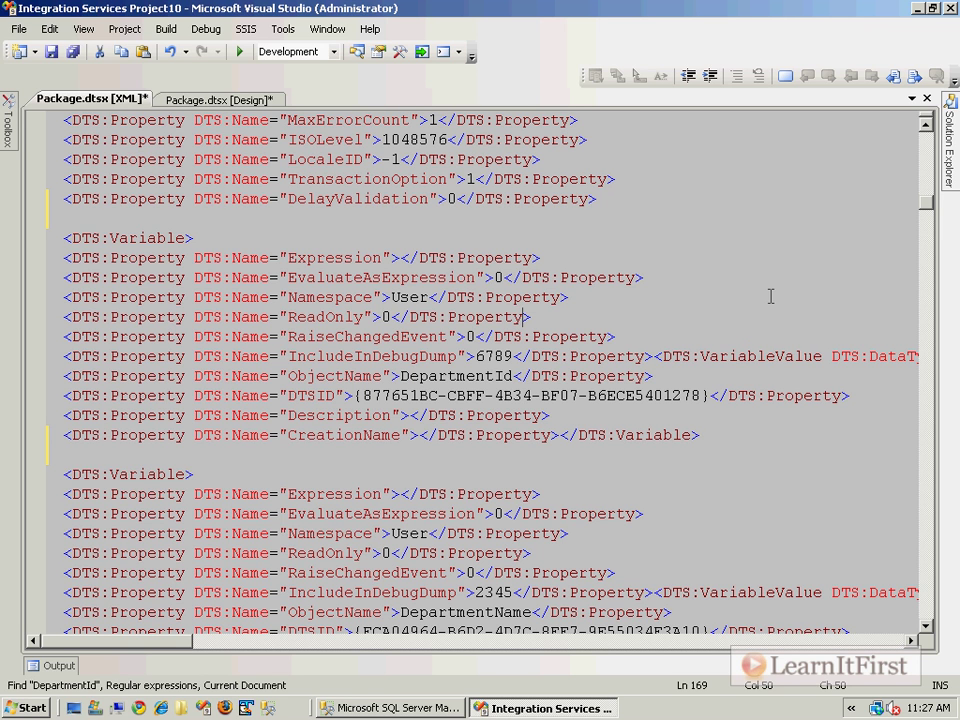
mouse_move(384, 328)
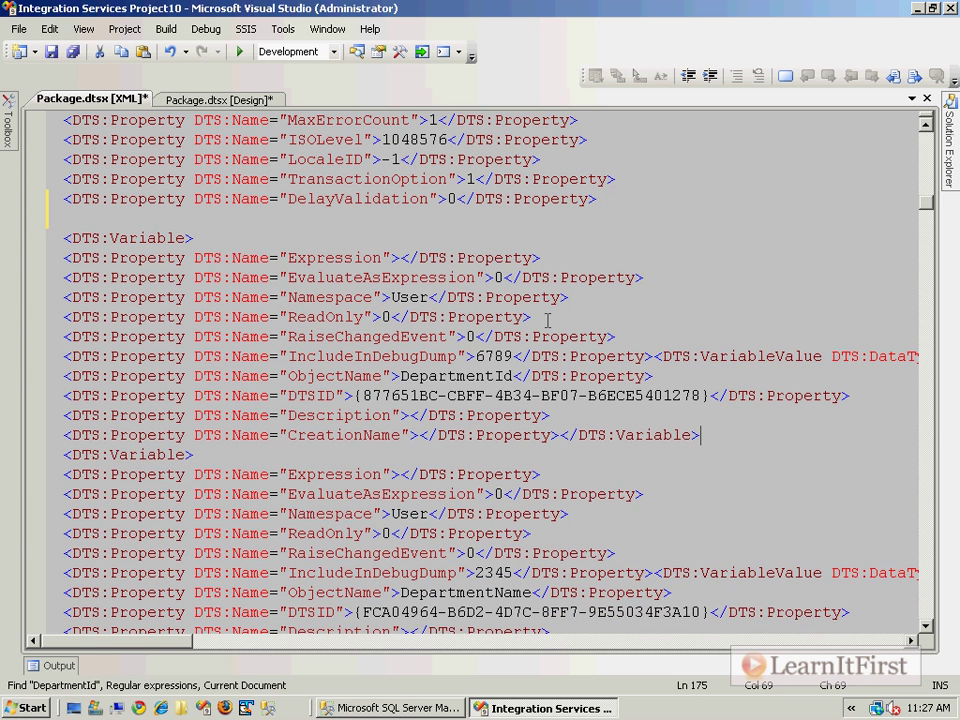
scroll("down", 3)
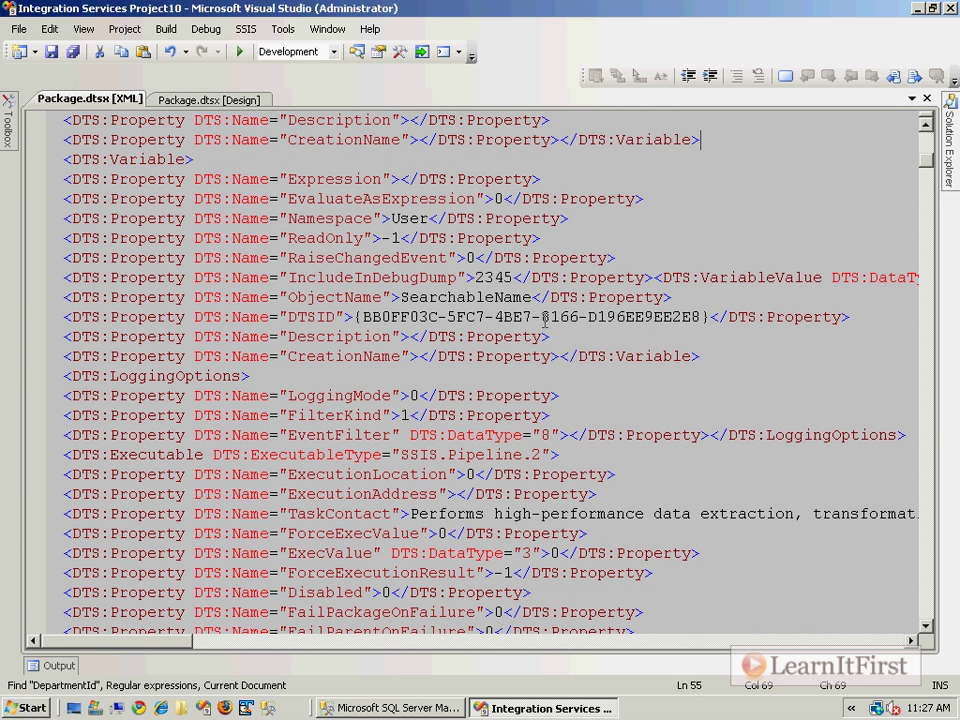
double_click(466, 296)
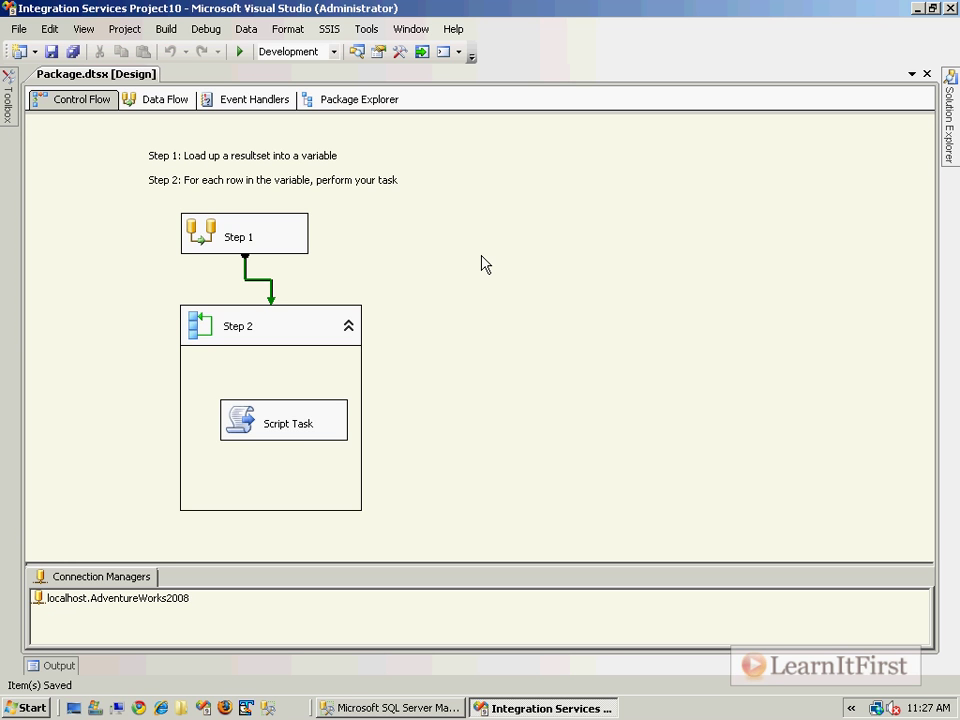
mouse_move(60, 184)
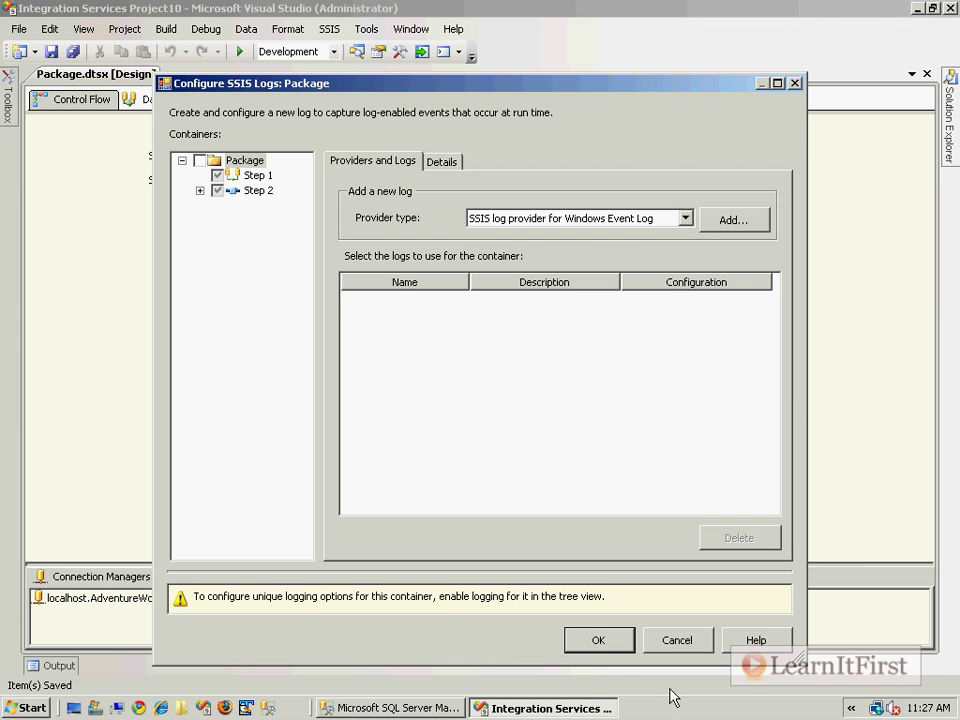
Cancel SSIS Logging, review Step 2's Variable Mappings (indexes 0–4), then build the package
left_click(676, 640)
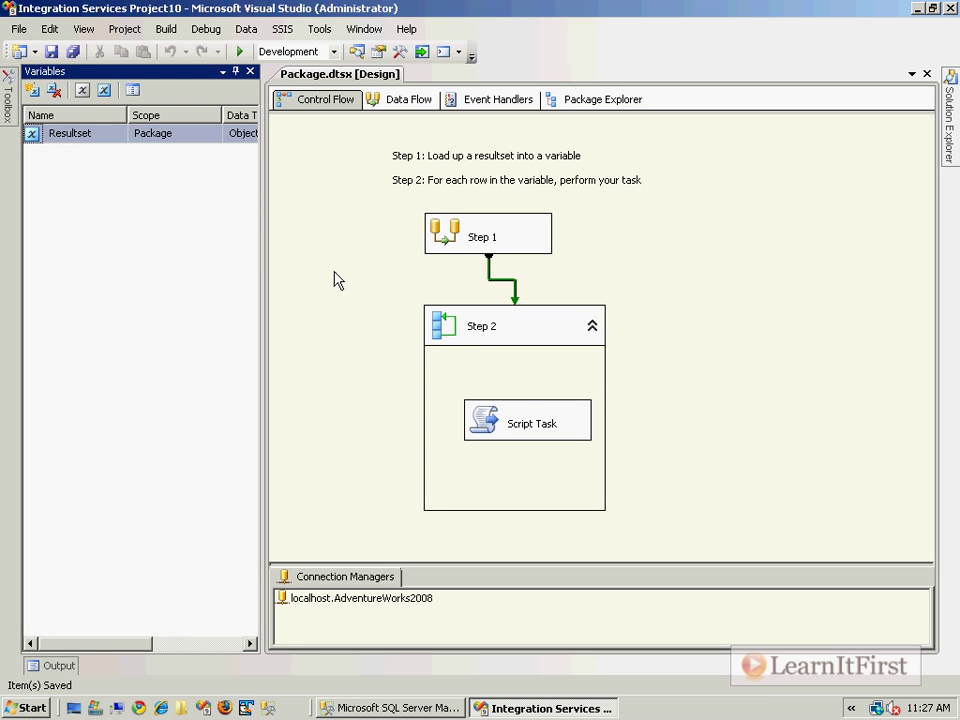
left_click(236, 72)
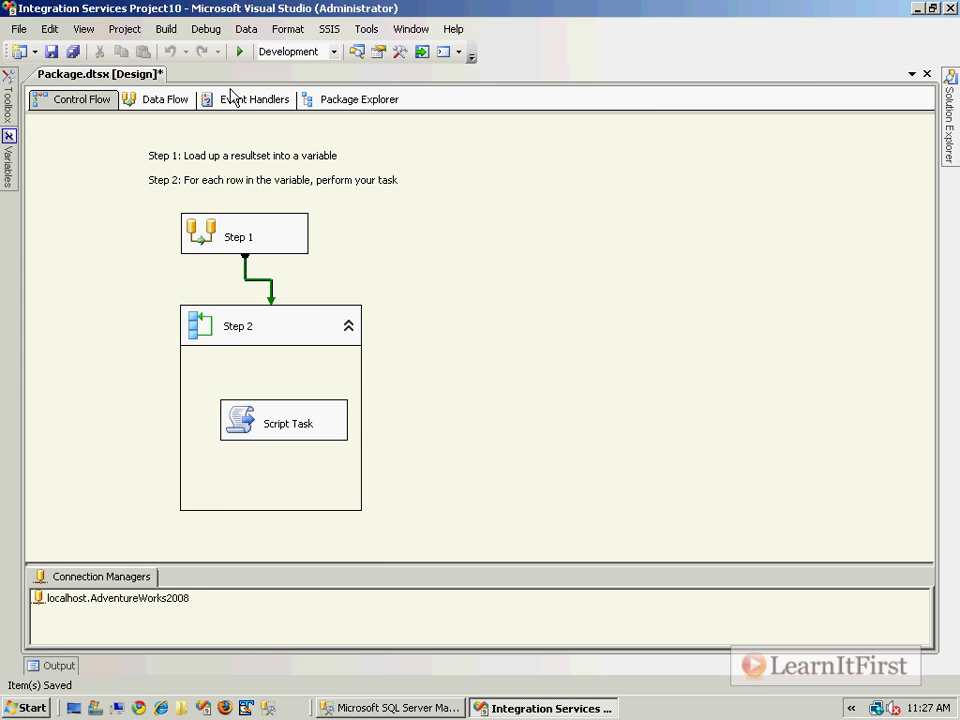
double_click(236, 326)
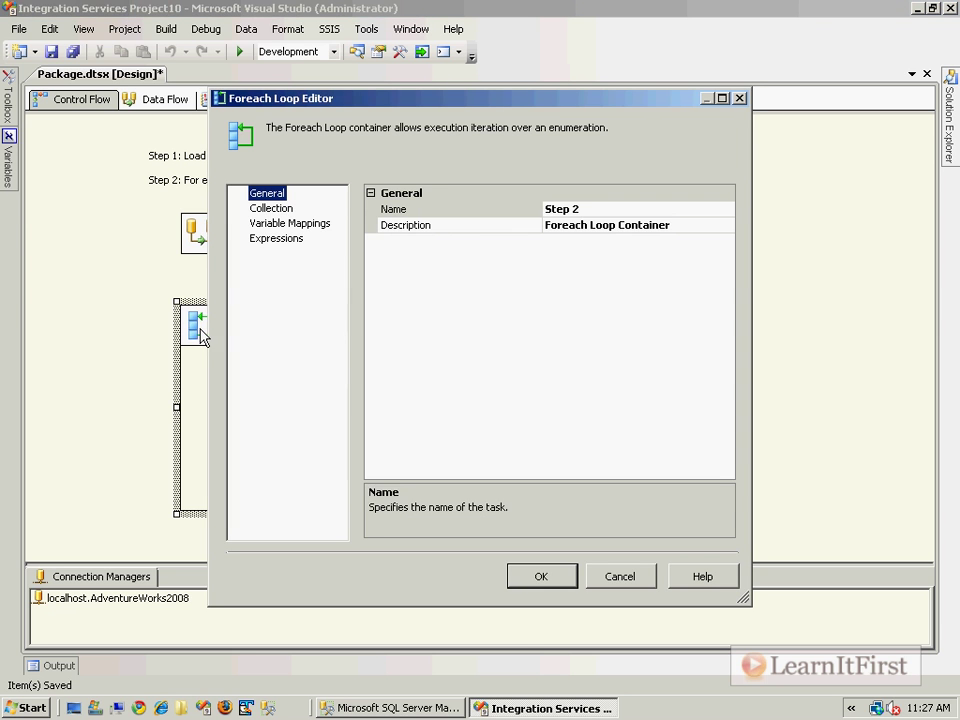
left_click(290, 224)
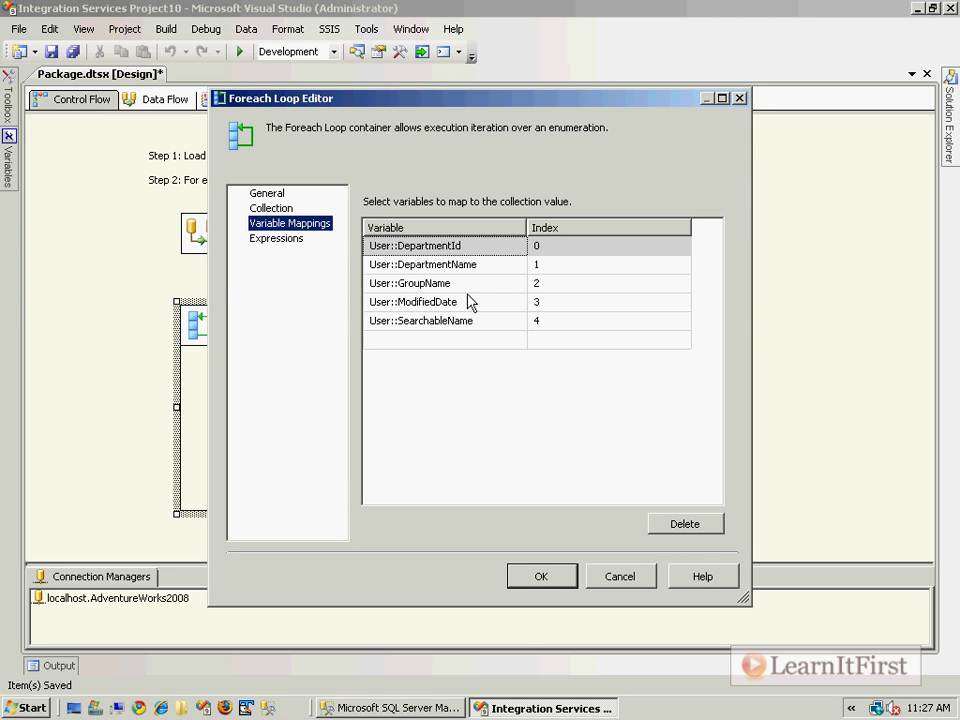
left_click(420, 320)
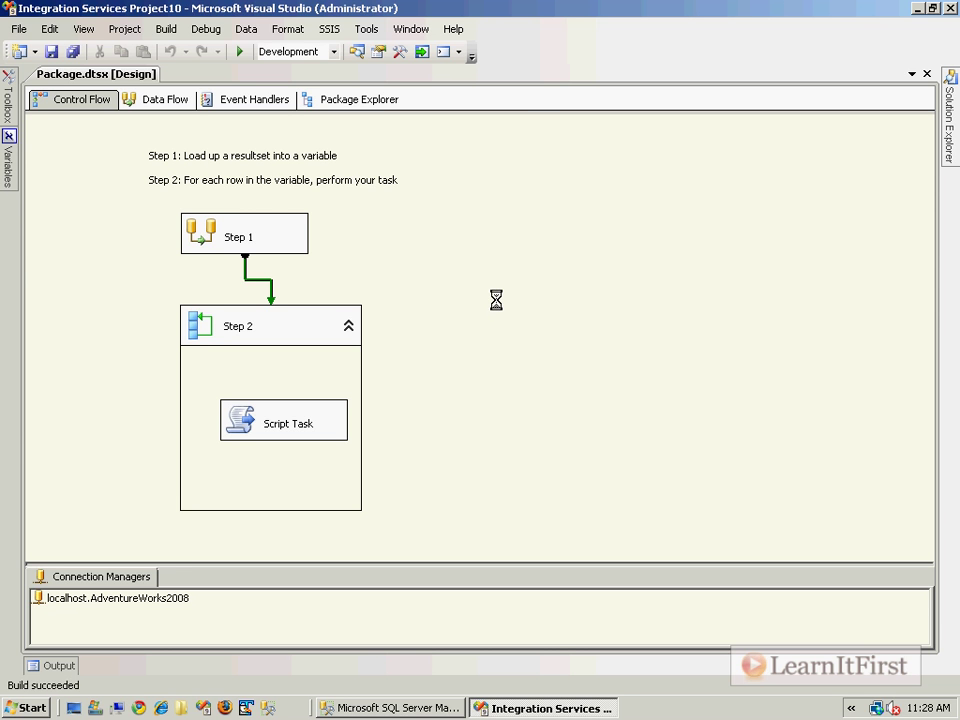
Run the package with Start Debugging and read the Script Task exception in the Output window
left_click(238, 52)
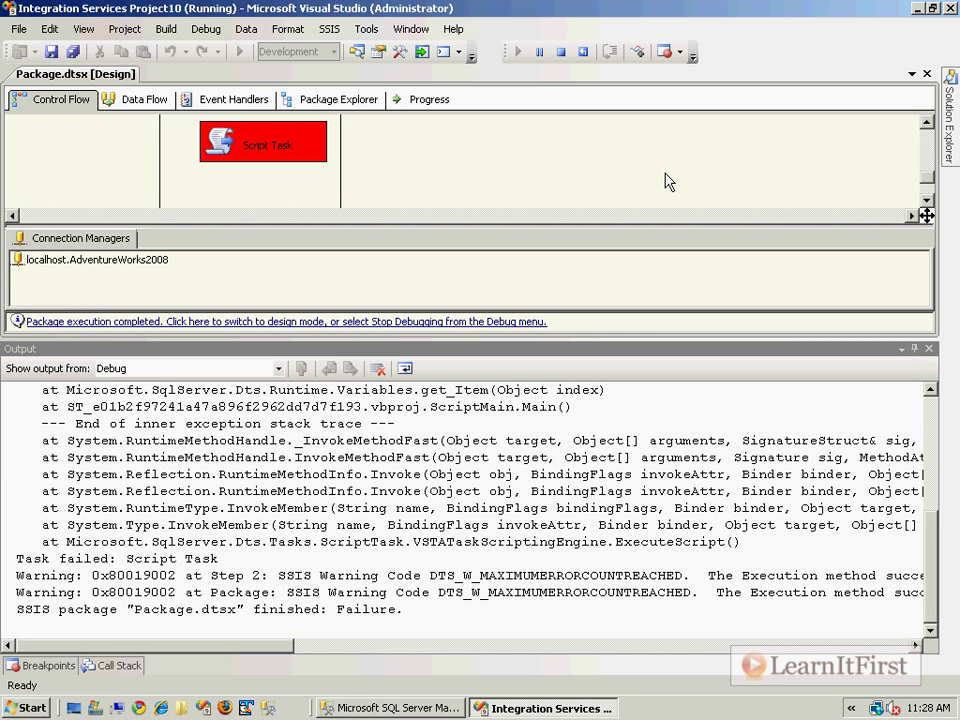
mouse_move(676, 188)
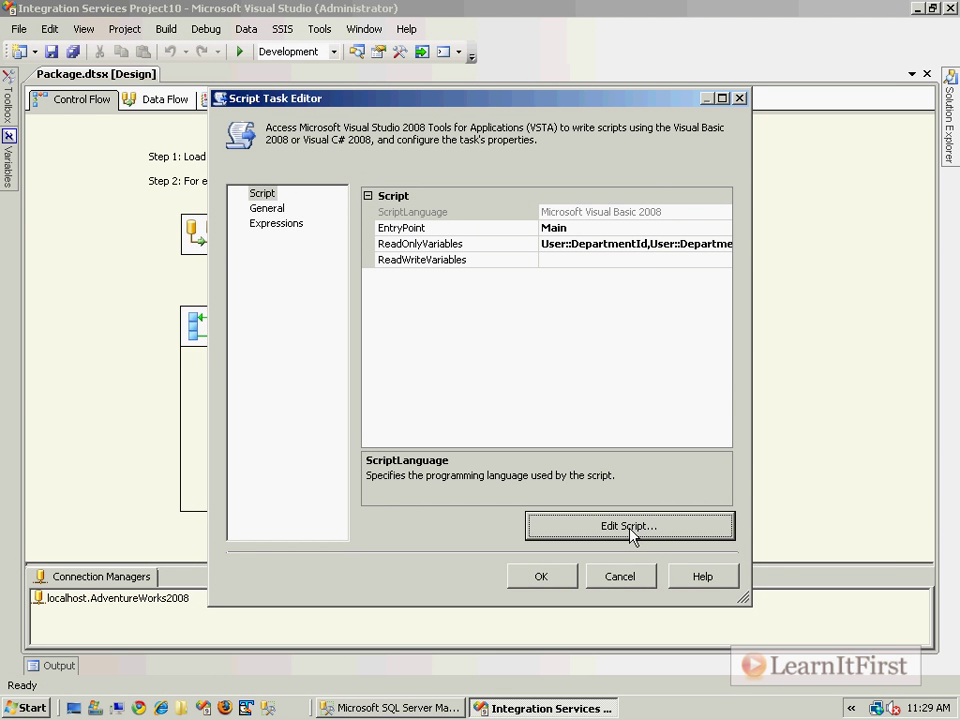
Edit the Script Task code to read Dts.Variables DepartmentId instead of DeptId and confirm
left_click(628, 526)
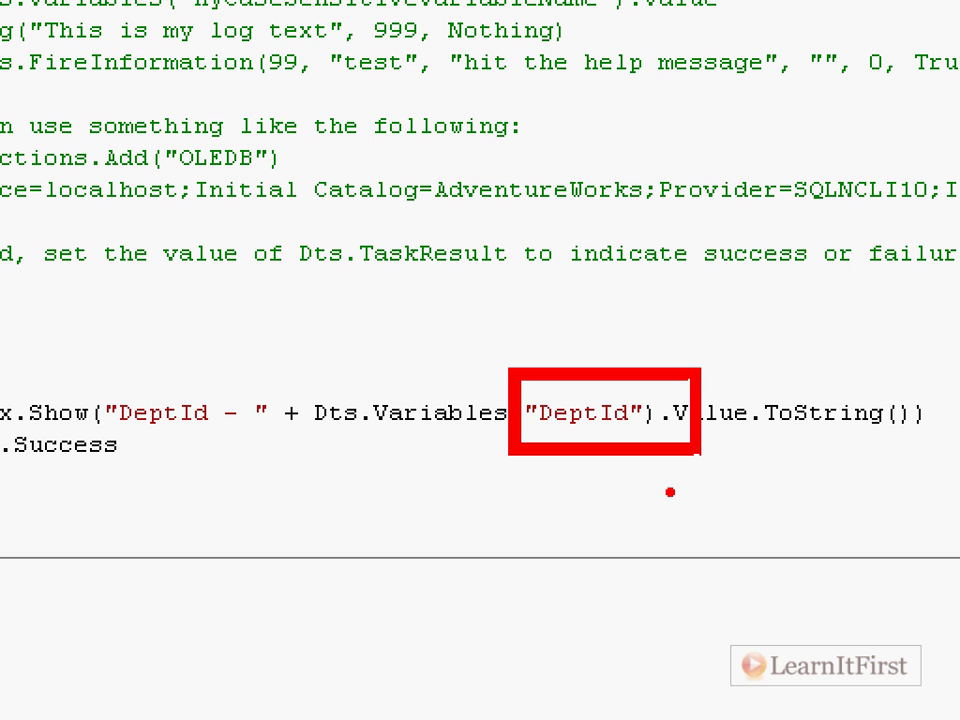
mouse_move(656, 488)
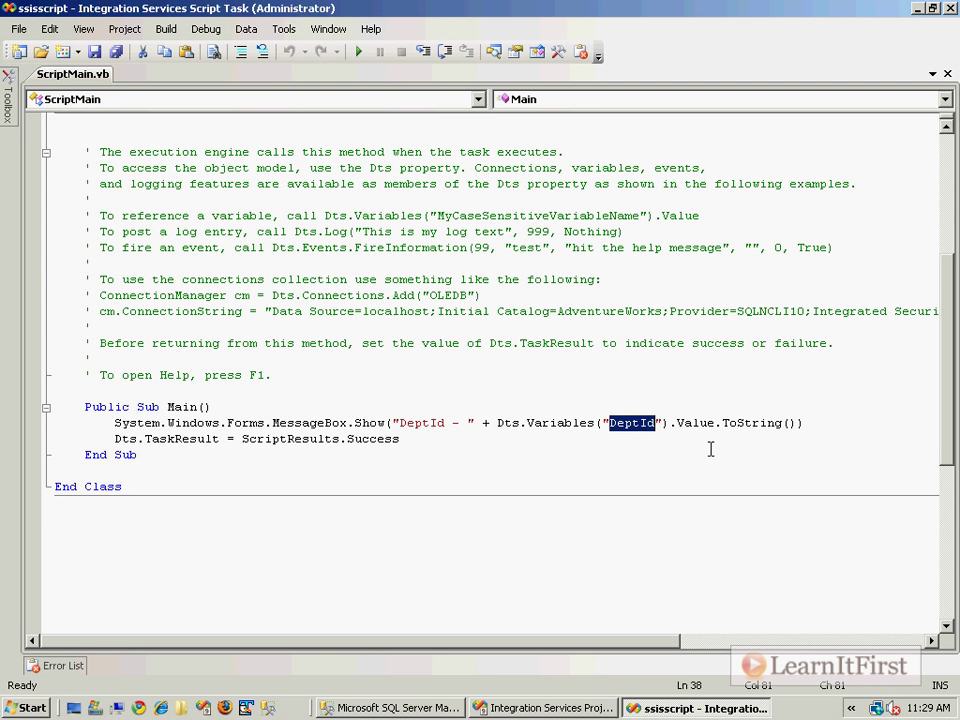
type("DepartmentId")
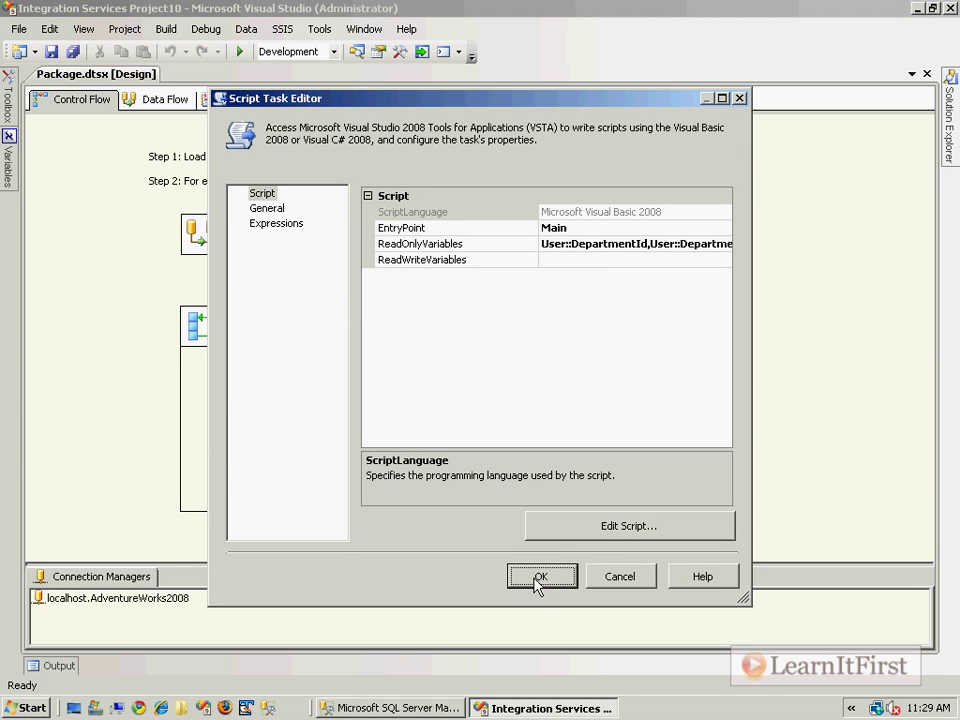
left_click(540, 576)
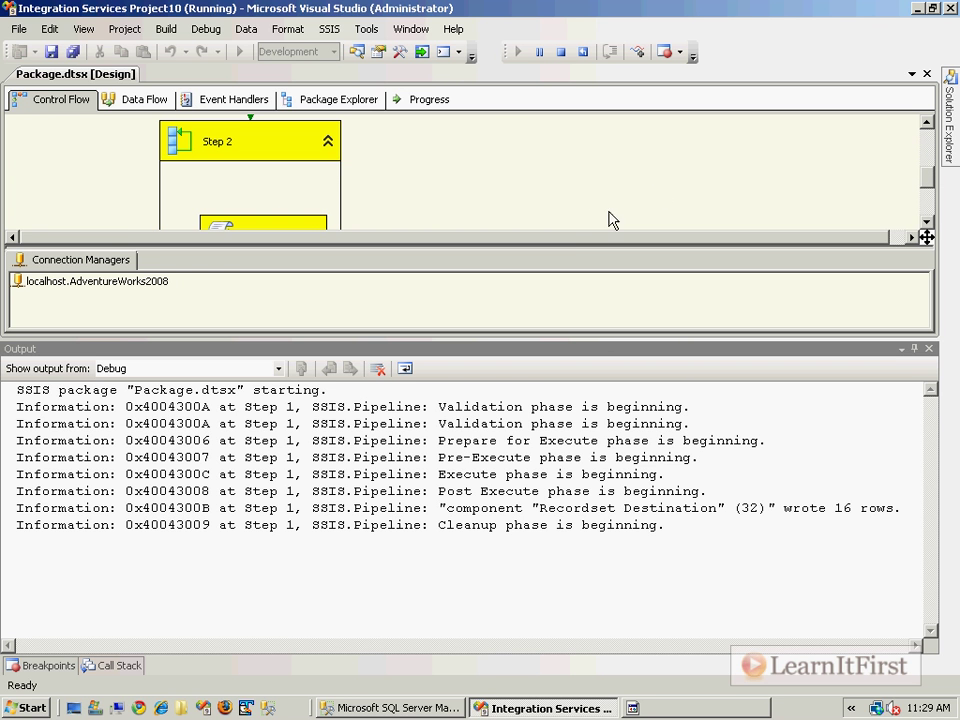
mouse_move(668, 714)
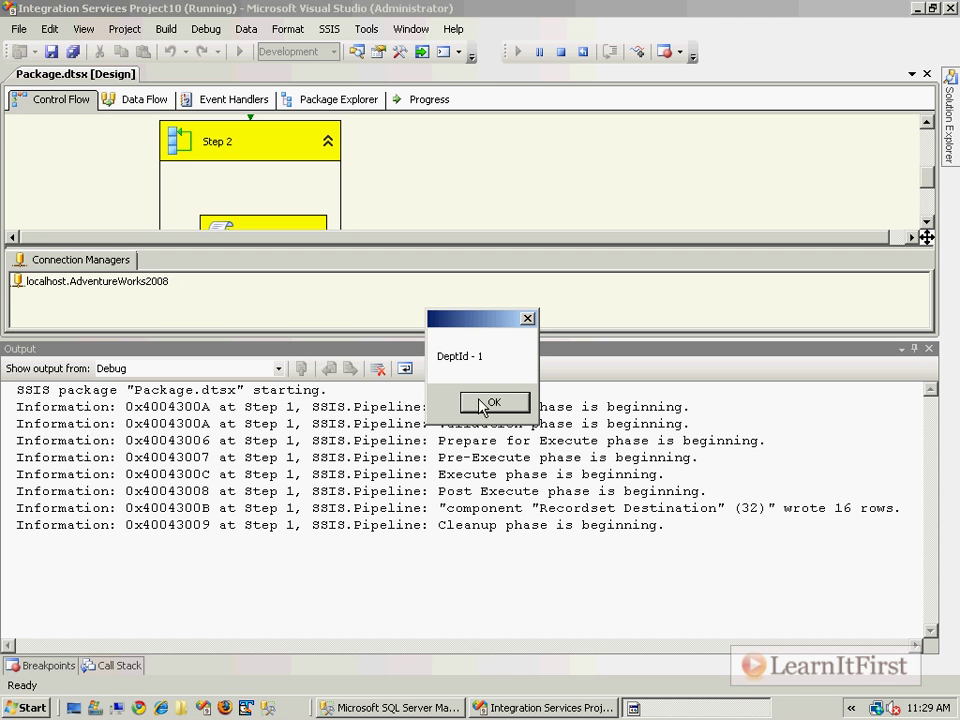
mouse_move(504, 404)
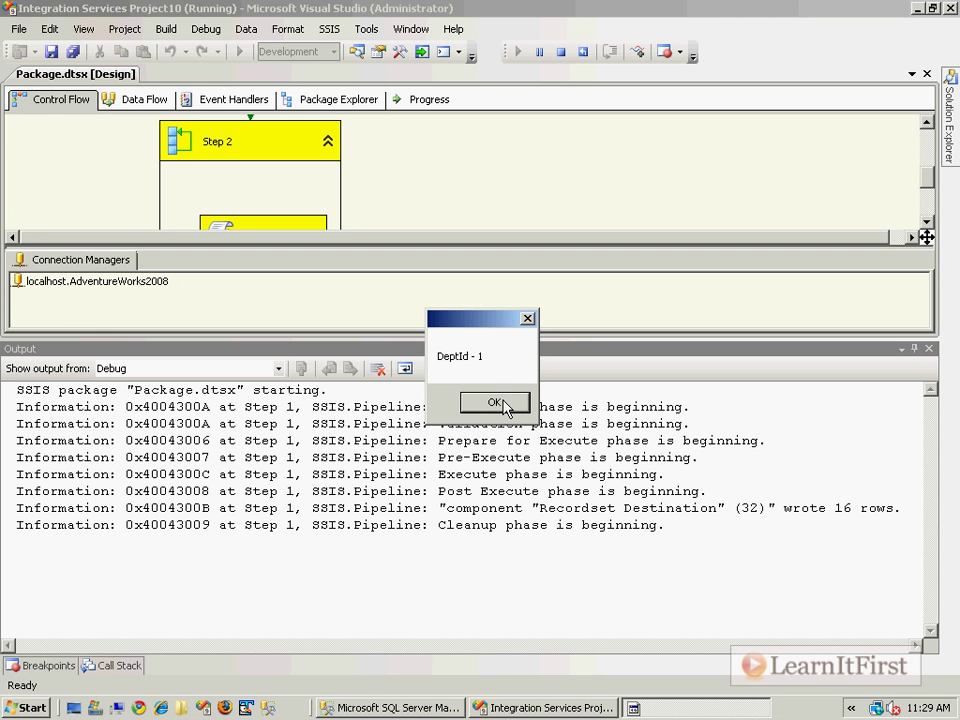
Acknowledge the DeptId - 1 and DeptId - 12 message boxes during the run
left_click(494, 402)
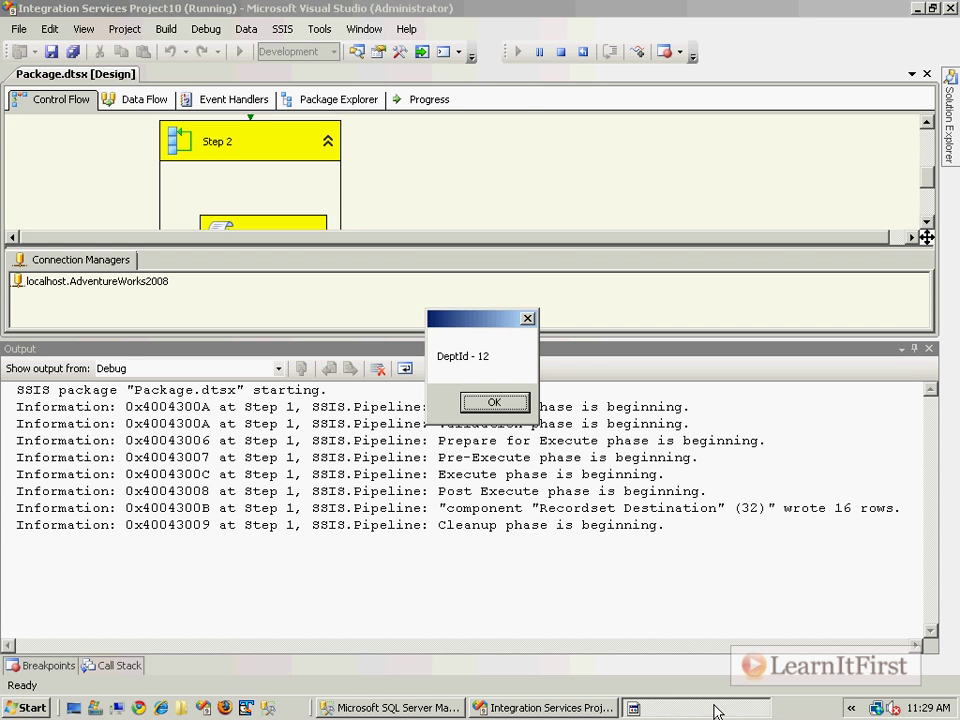
left_click(494, 402)
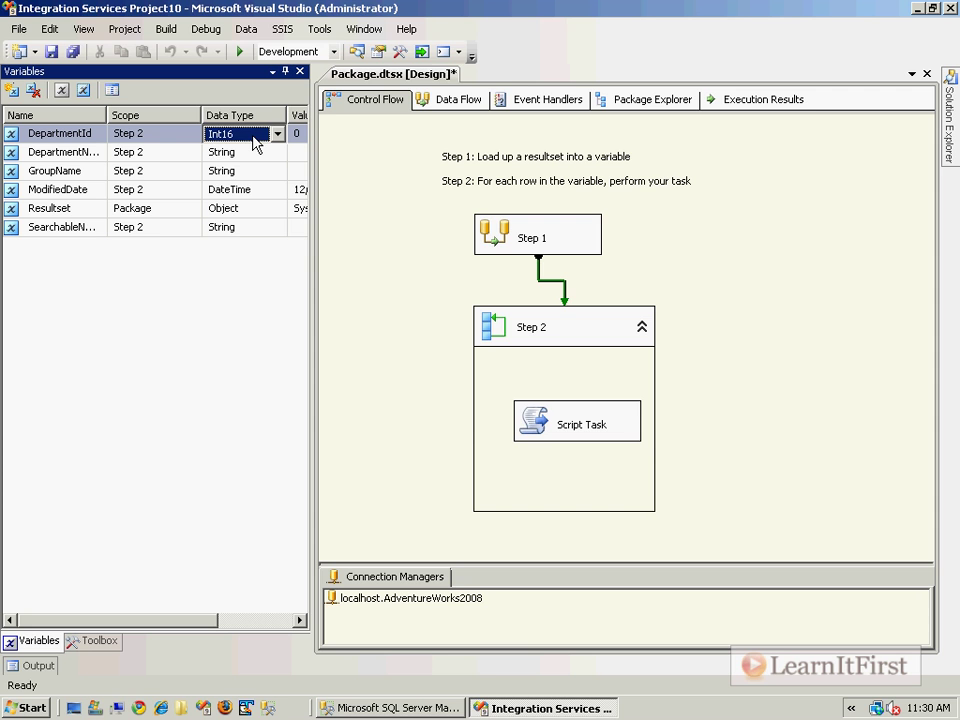
Change DepartmentId's data type to Int32, save the package and start debugging again
left_click(240, 132)
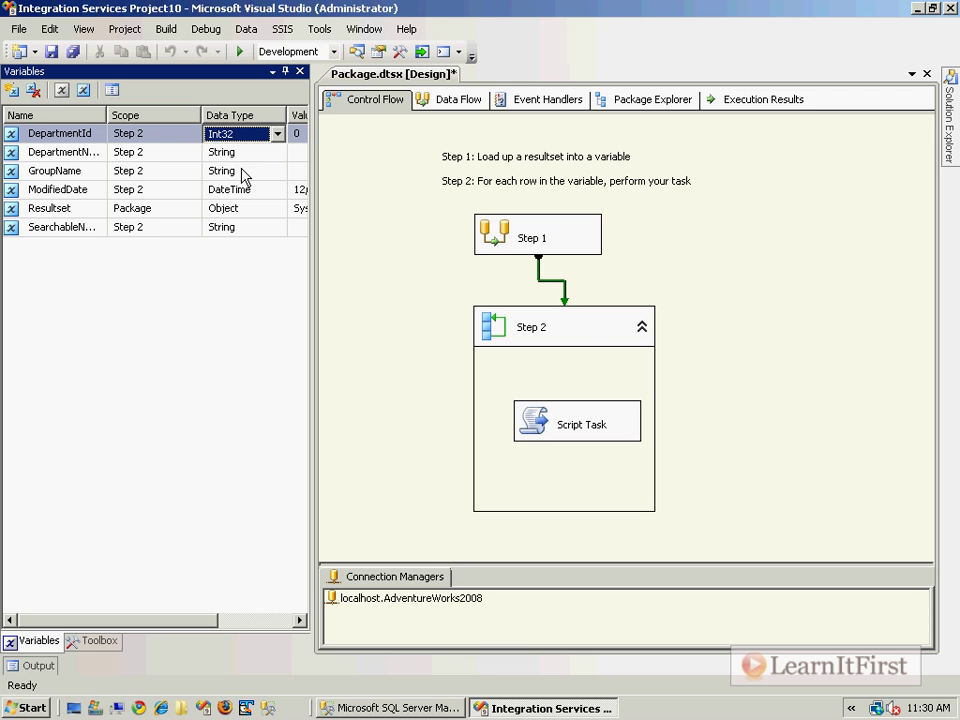
mouse_move(372, 170)
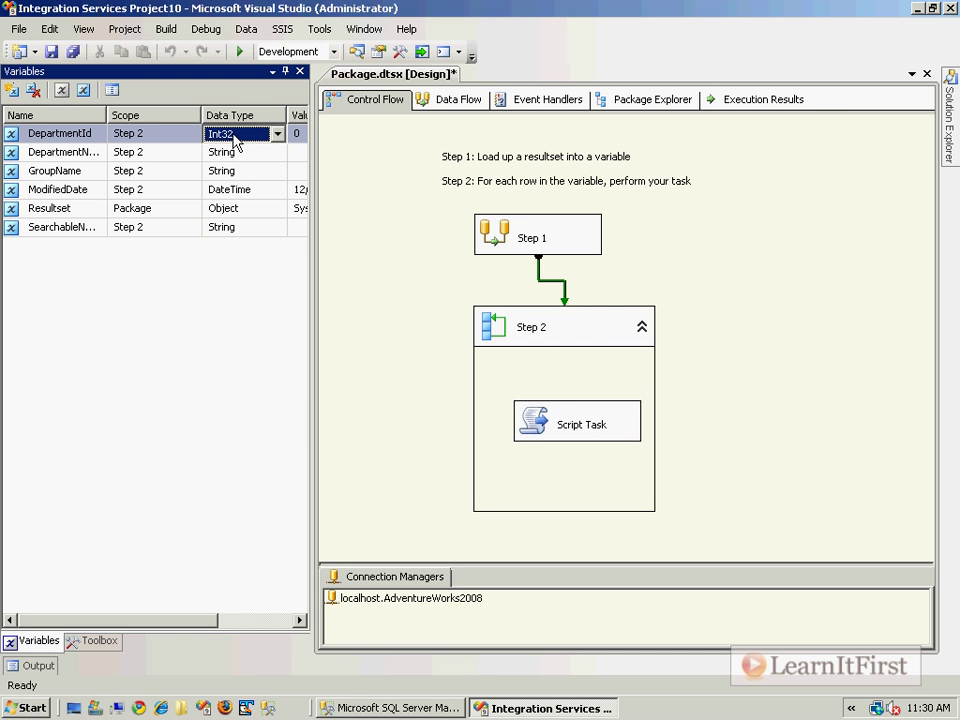
key("ctrl+s")
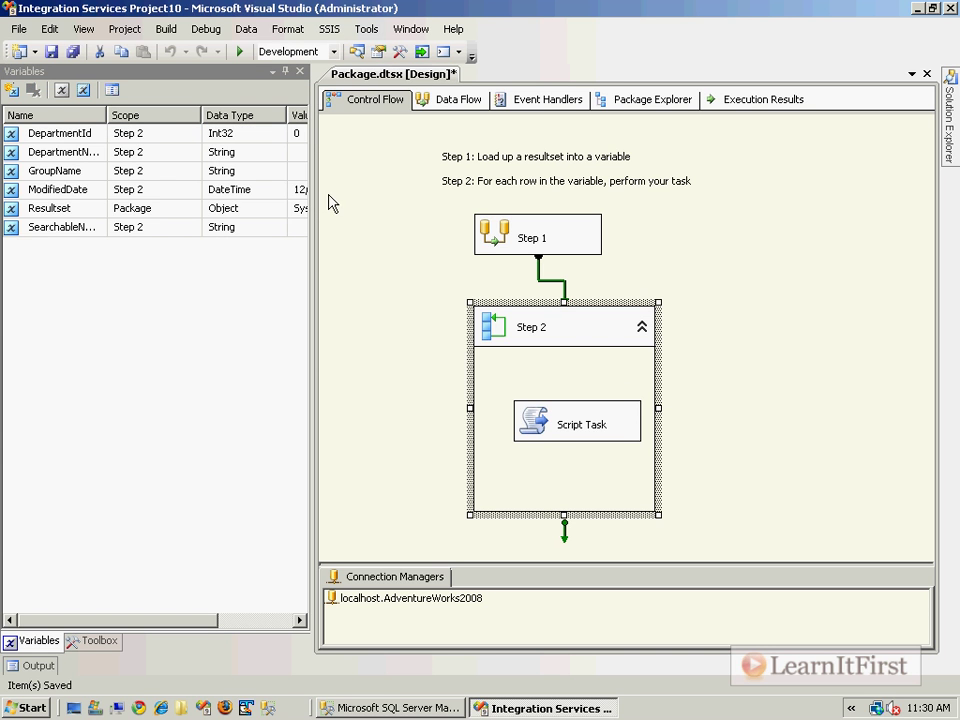
left_click(240, 52)
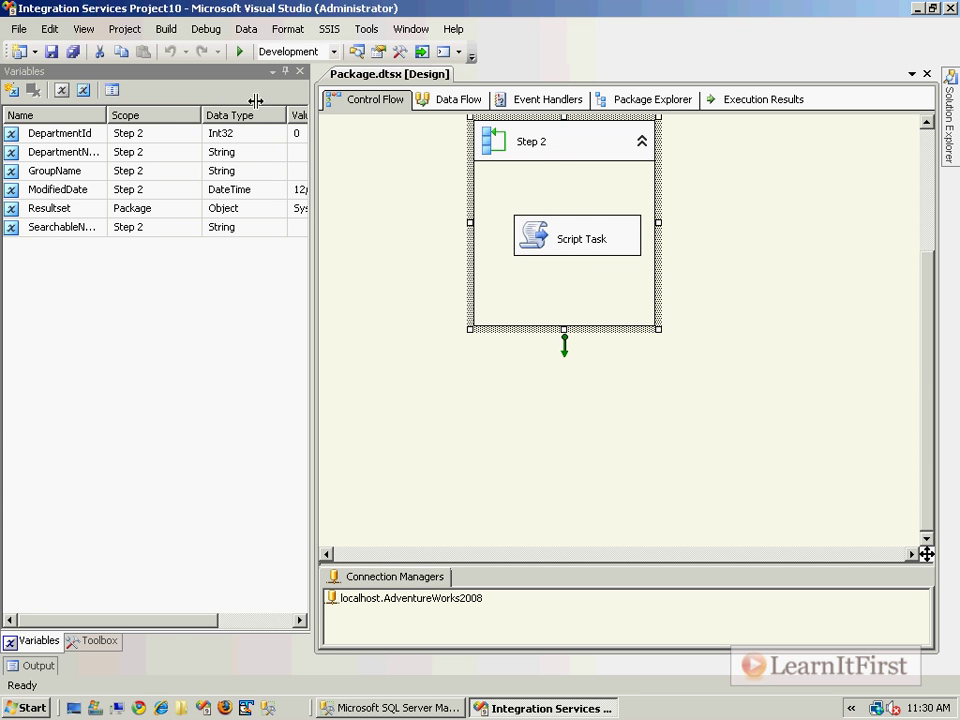
left_click(240, 132)
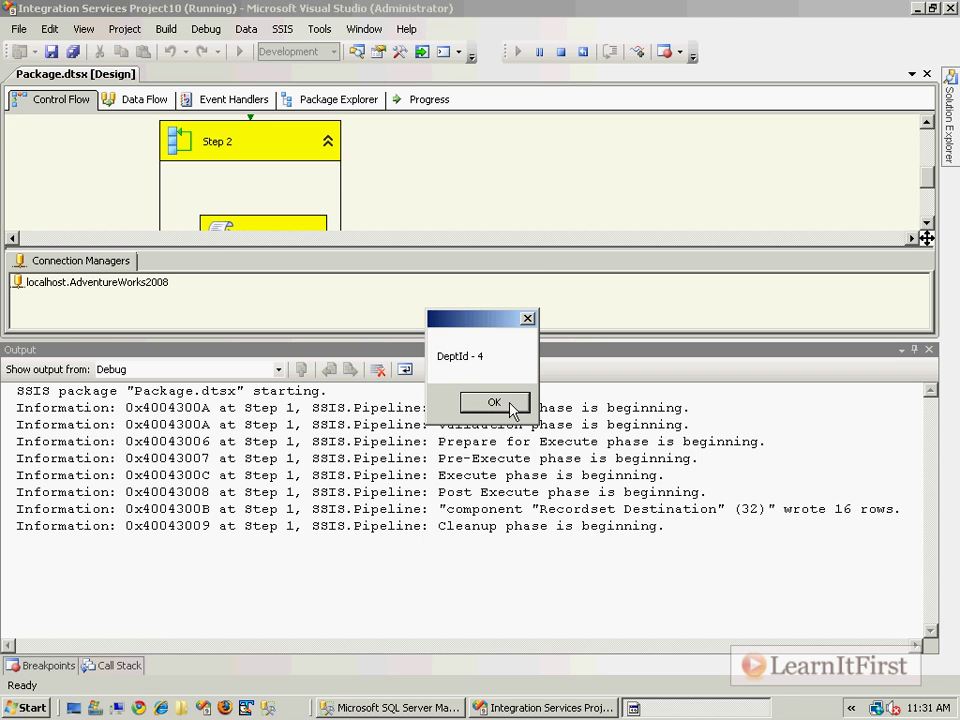
Acknowledge DeptId - 4 and DeptId - 13, stop debugging and show the Script Task's variables
left_click(492, 400)
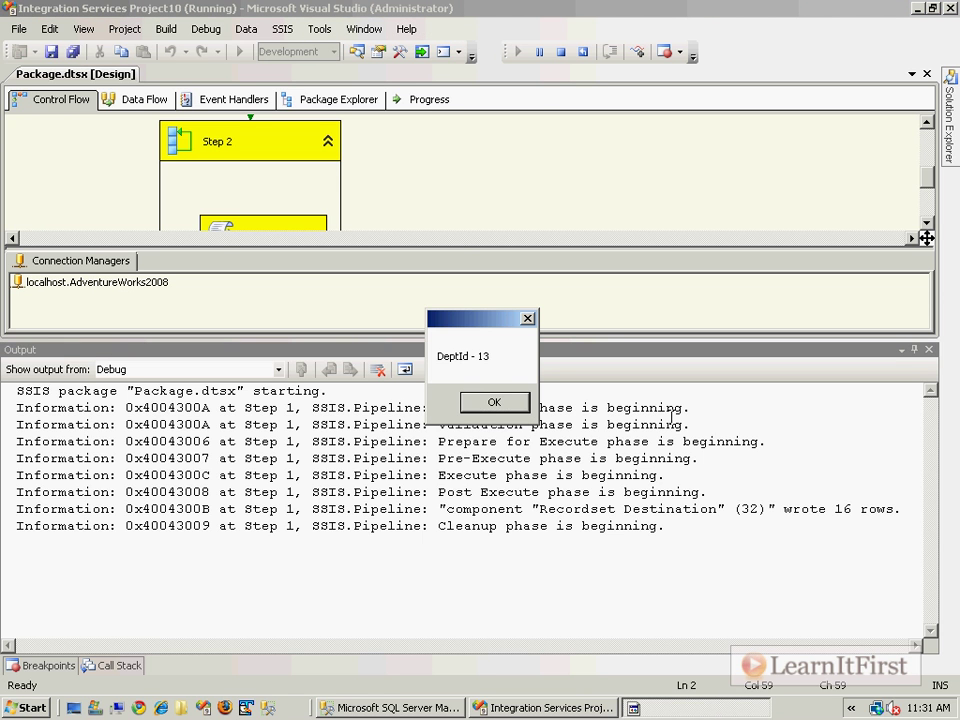
left_click(492, 400)
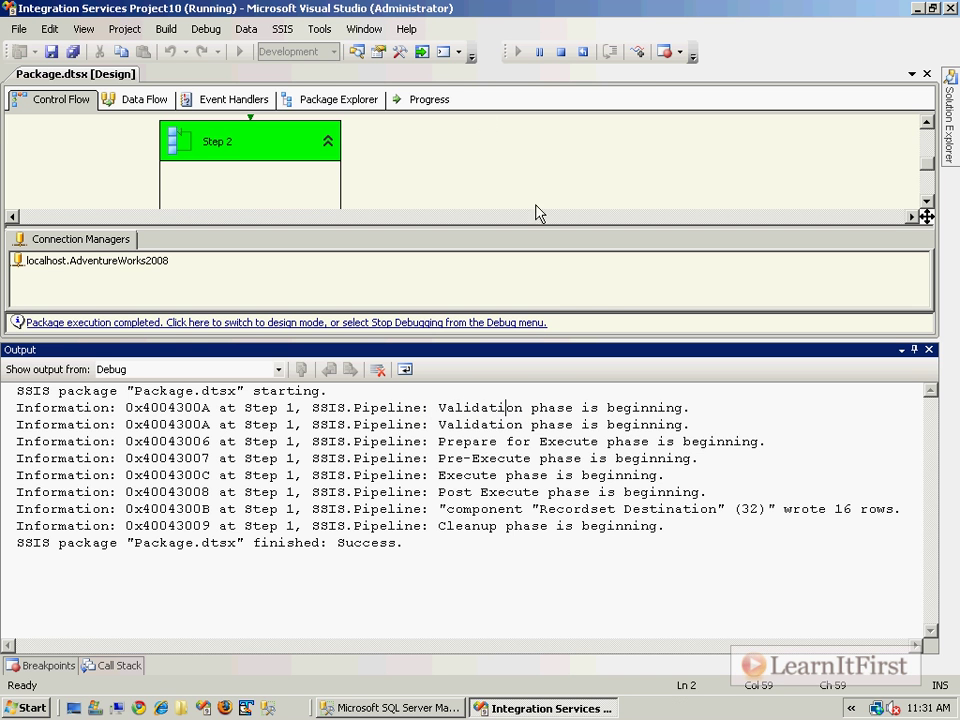
left_click(540, 52)
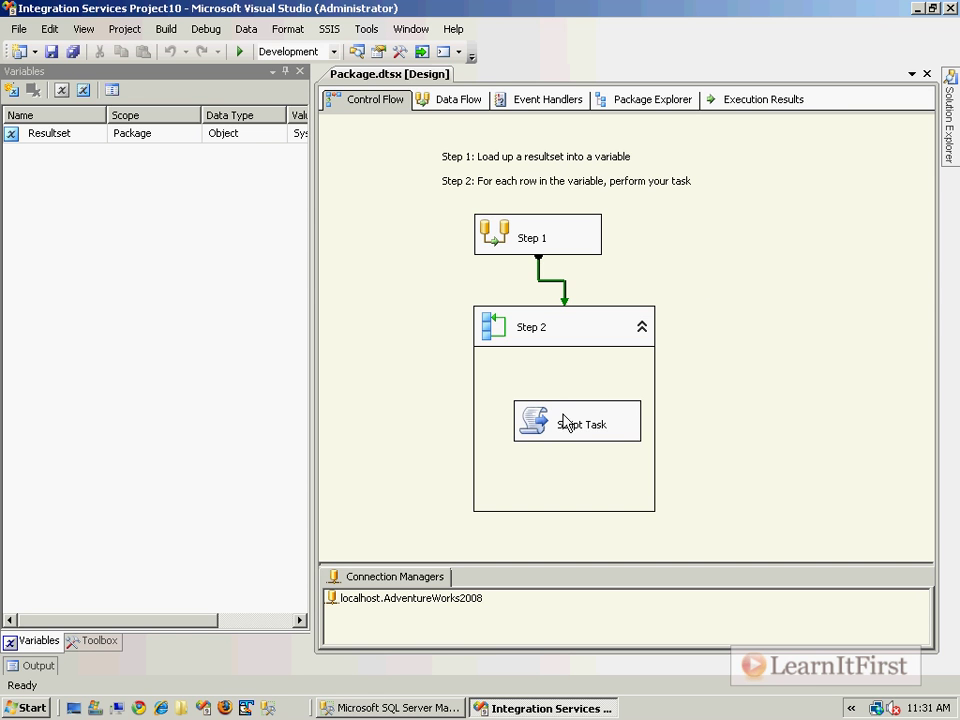
left_click(576, 420)
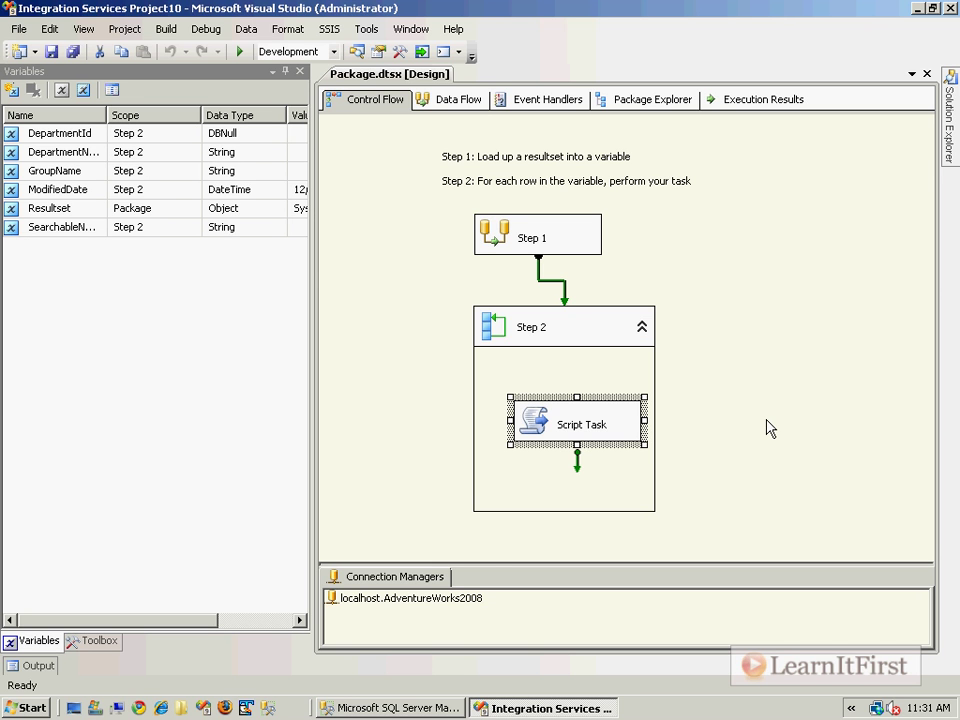